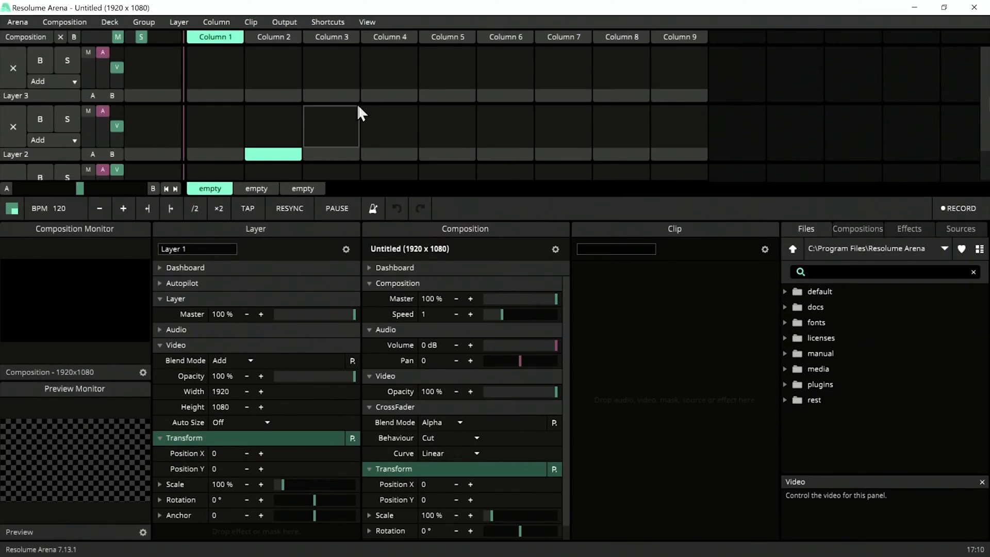
- Load the Default layout preset from the View menu
click(366, 22)
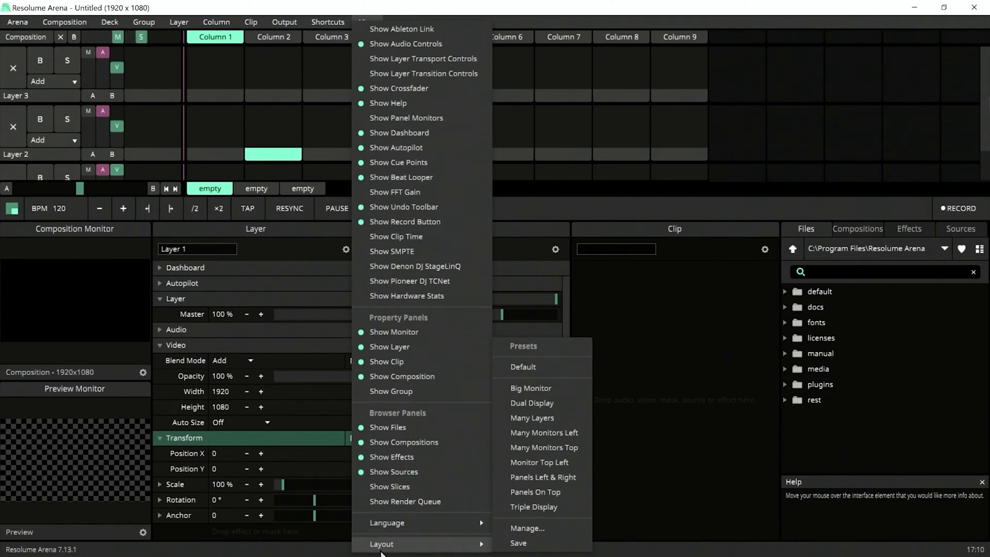
mouse_move(547, 373)
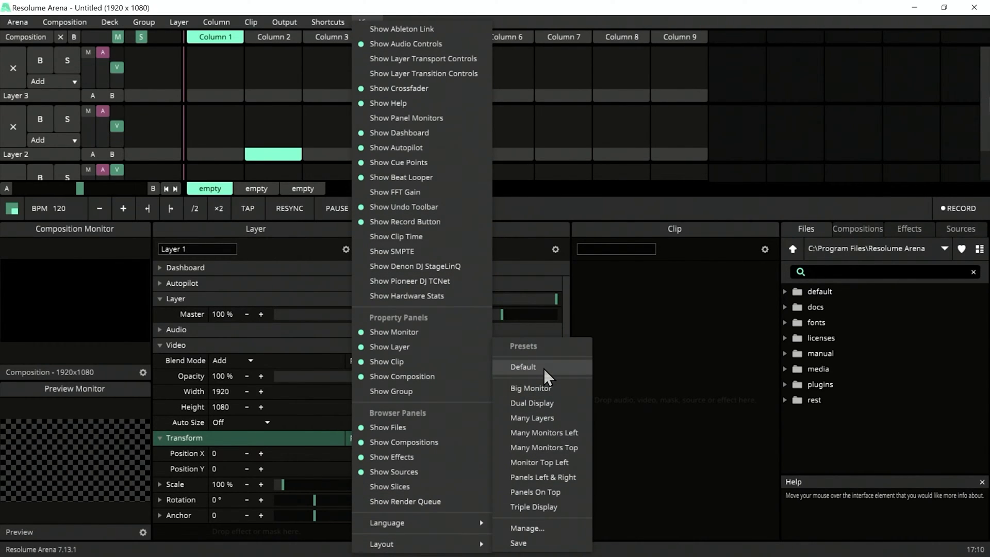
click(522, 366)
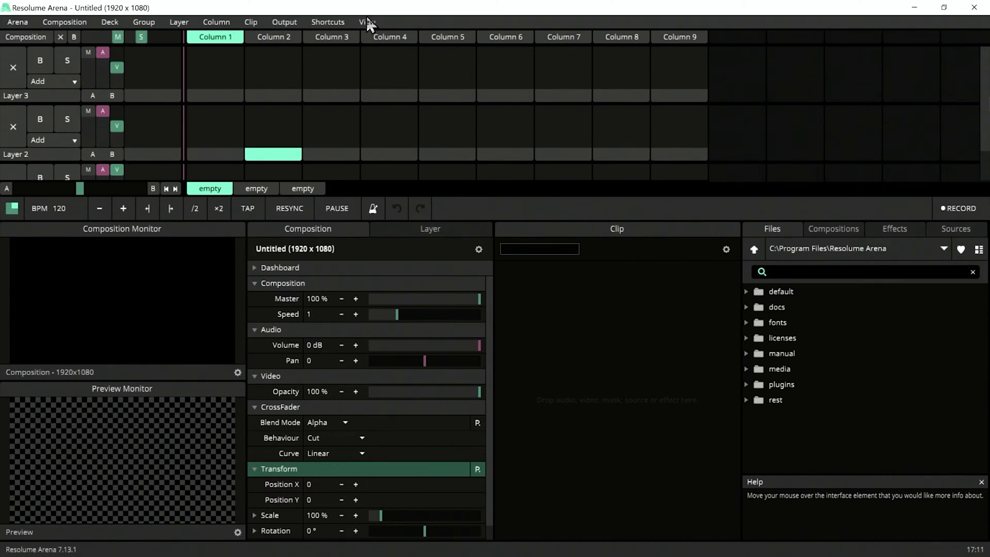
- Hide the crossfader and enable the FPS readout on the preview monitor
click(367, 22)
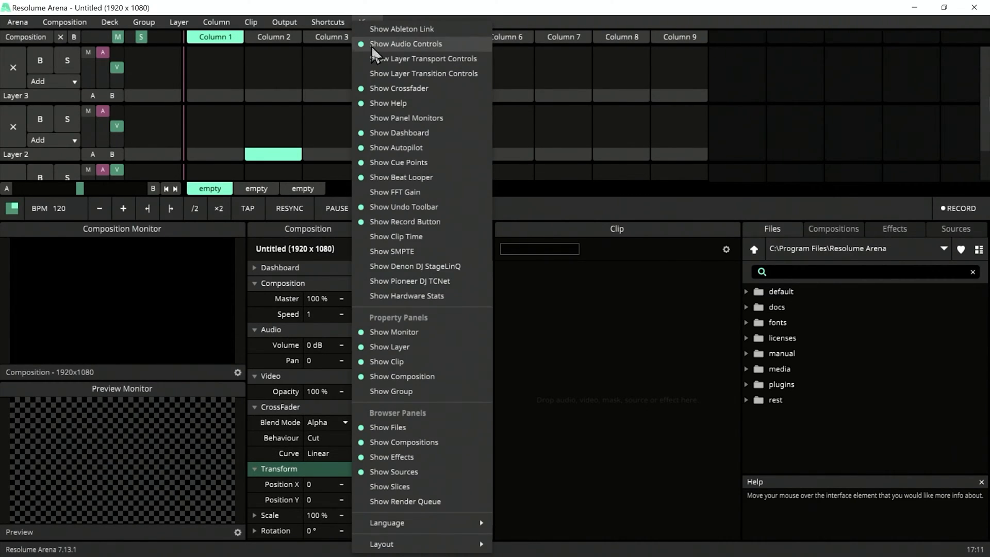
mouse_move(397, 103)
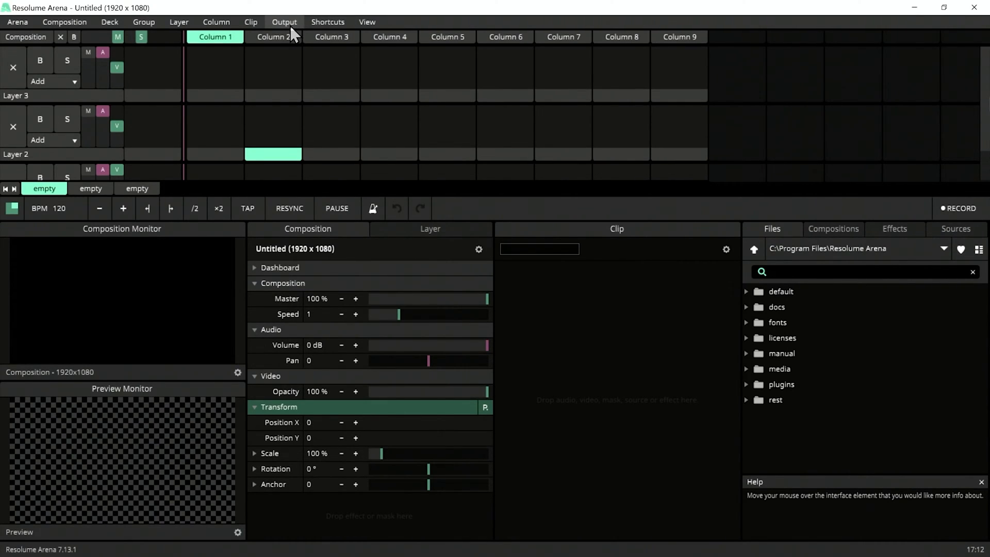
click(285, 21)
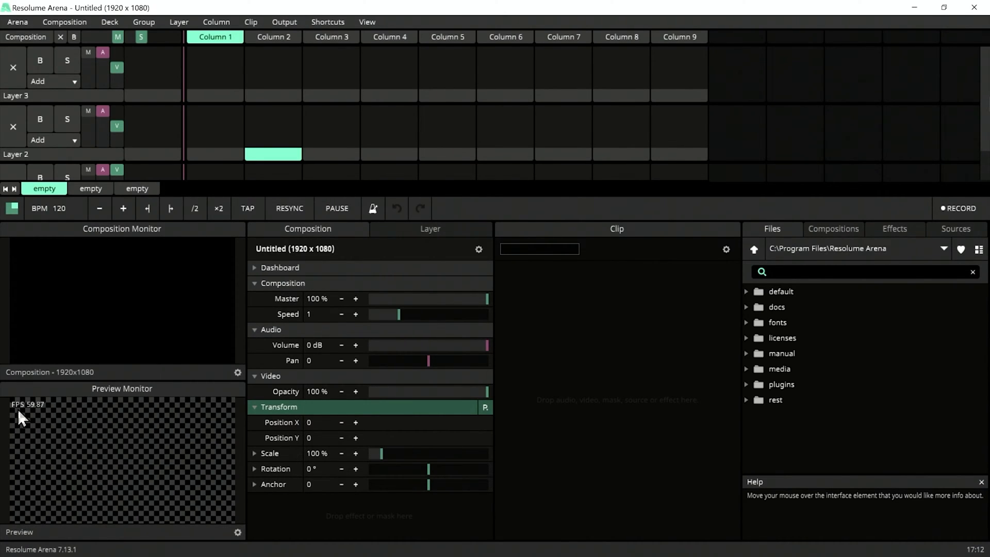
mouse_move(40, 421)
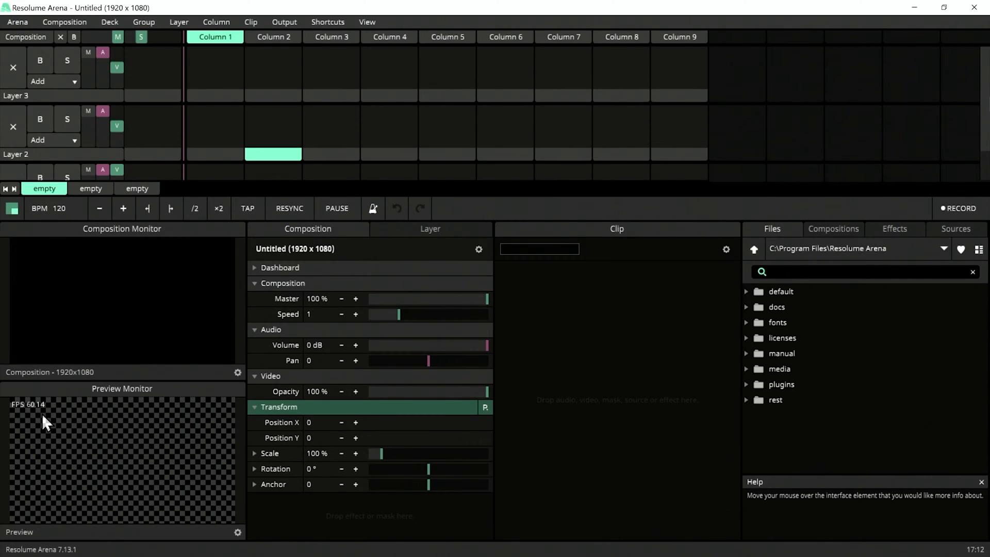
mouse_move(42, 417)
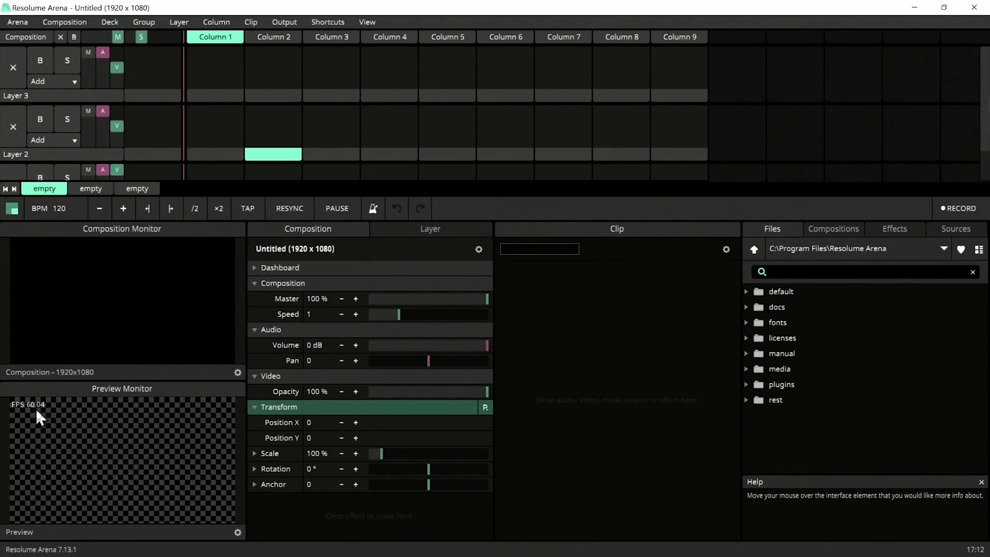
mouse_move(191, 345)
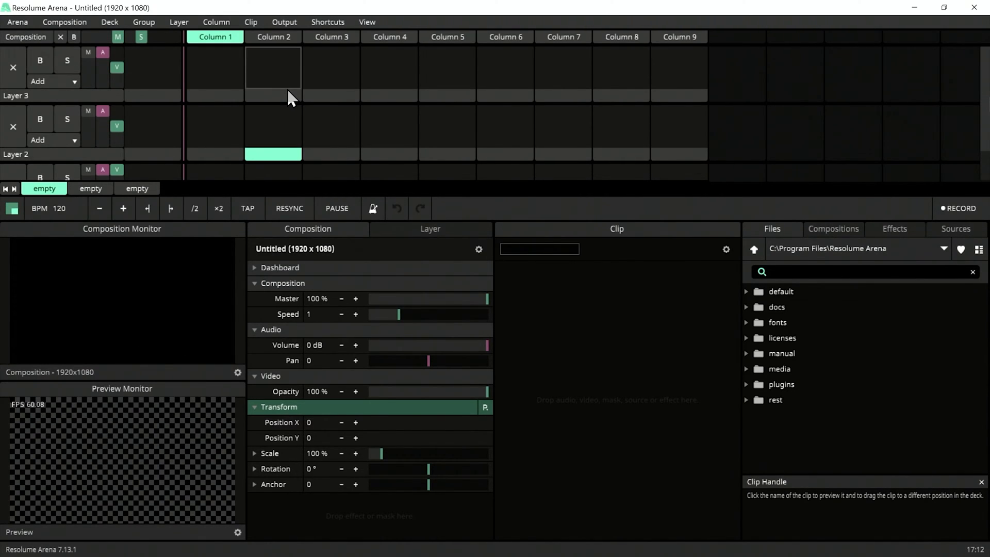
mouse_move(327, 22)
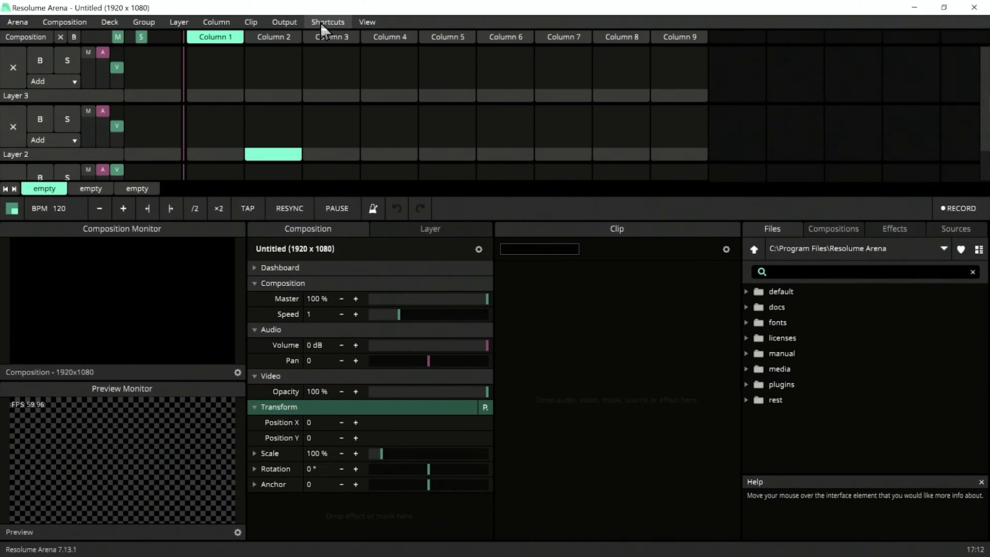
mouse_move(367, 22)
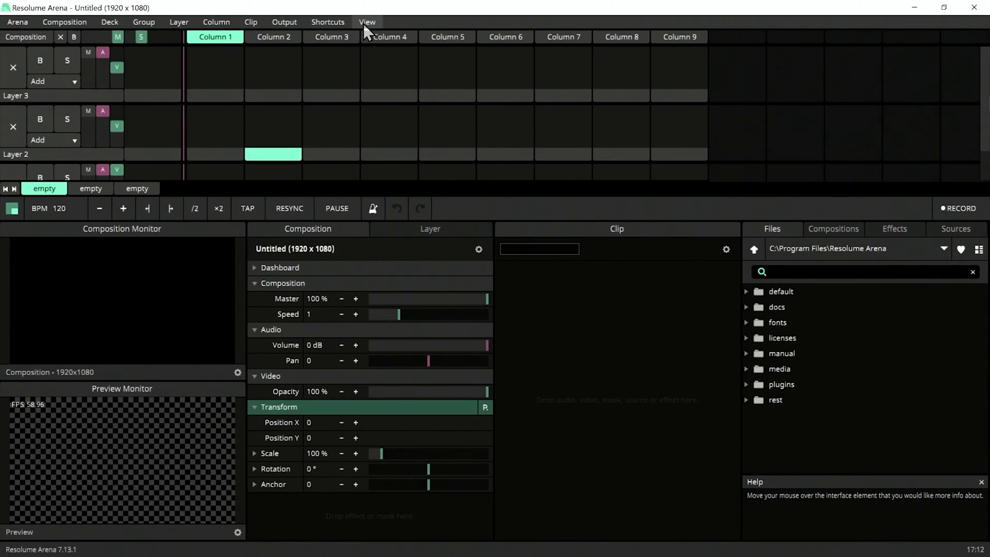
- Show the FFT gain control and hardware stats, and hide the audio controls
click(367, 22)
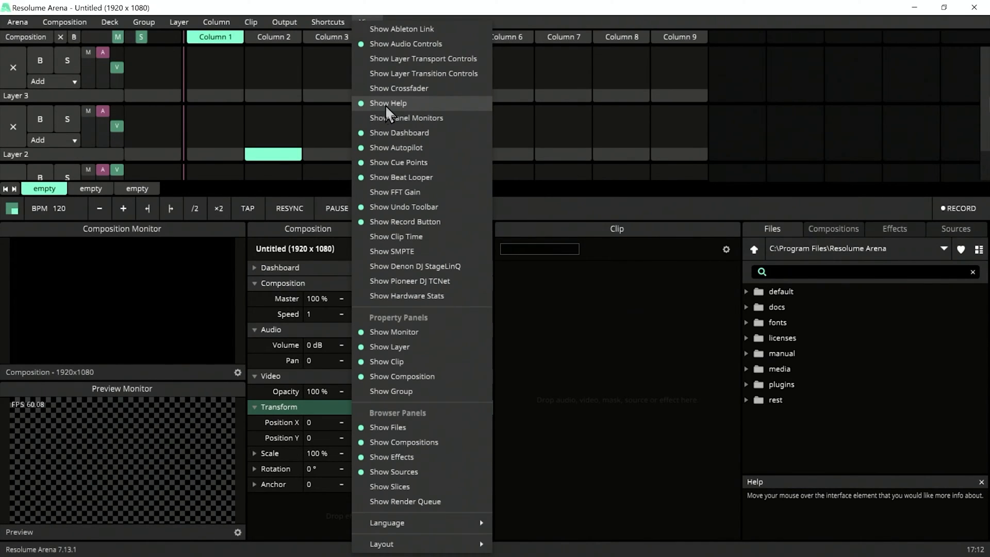
mouse_move(406, 117)
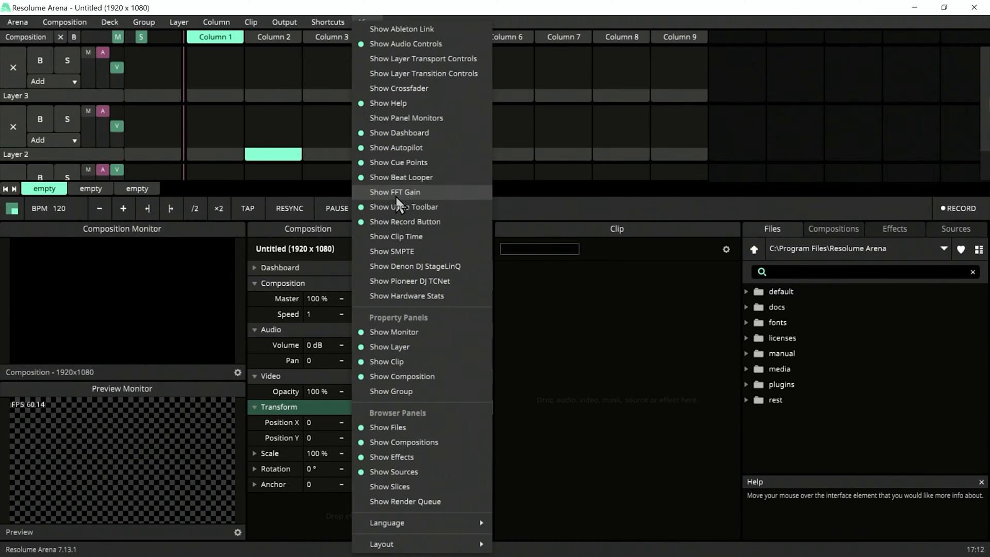
click(395, 192)
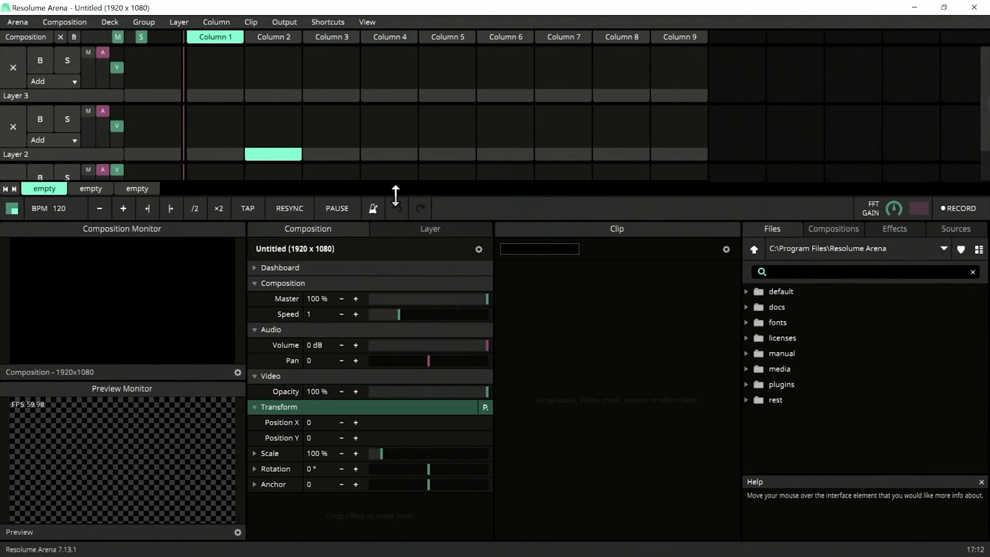
click(367, 21)
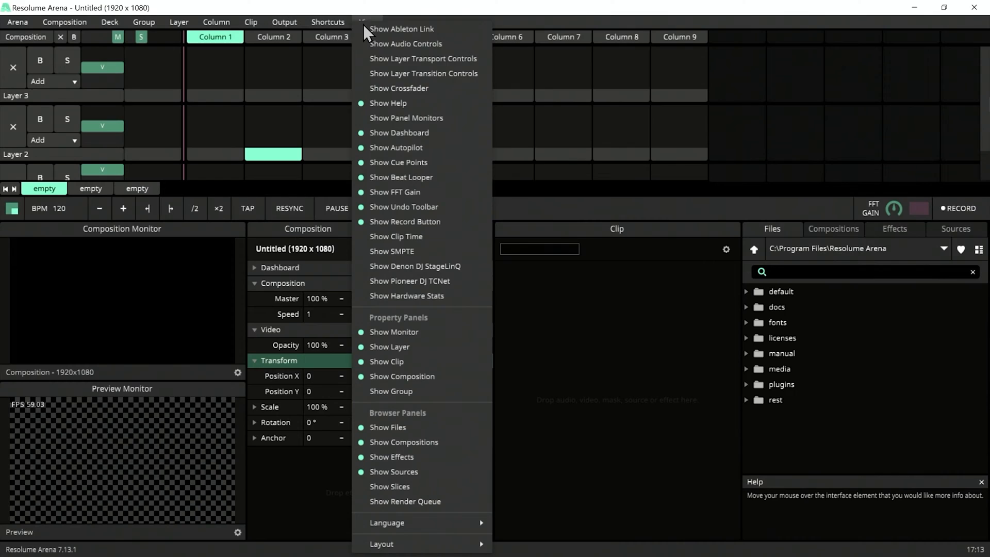
mouse_move(379, 308)
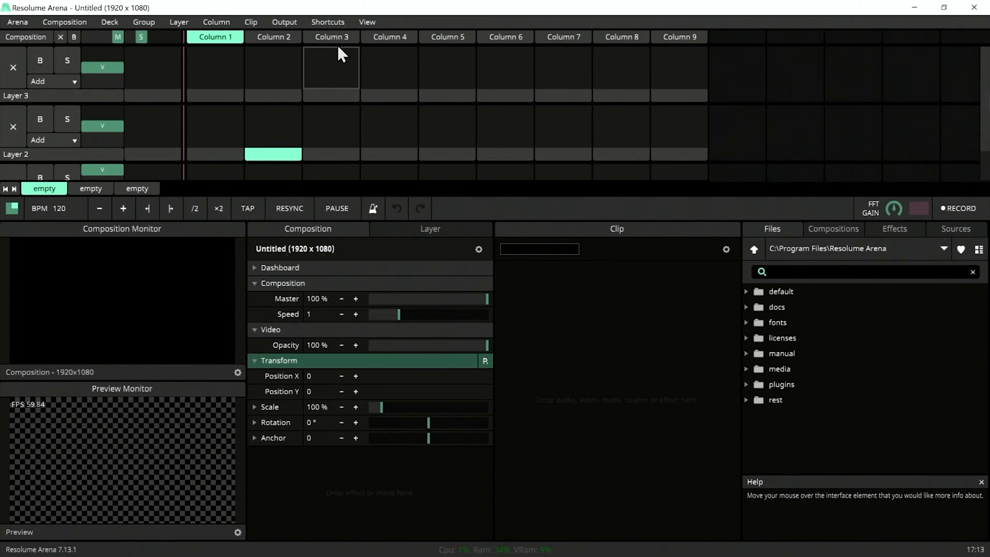
click(366, 22)
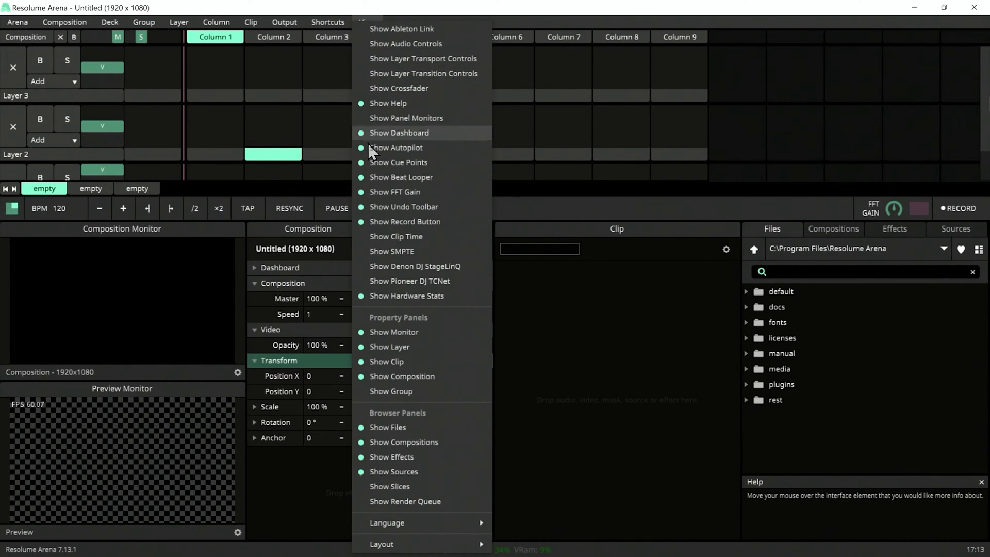
mouse_move(409, 206)
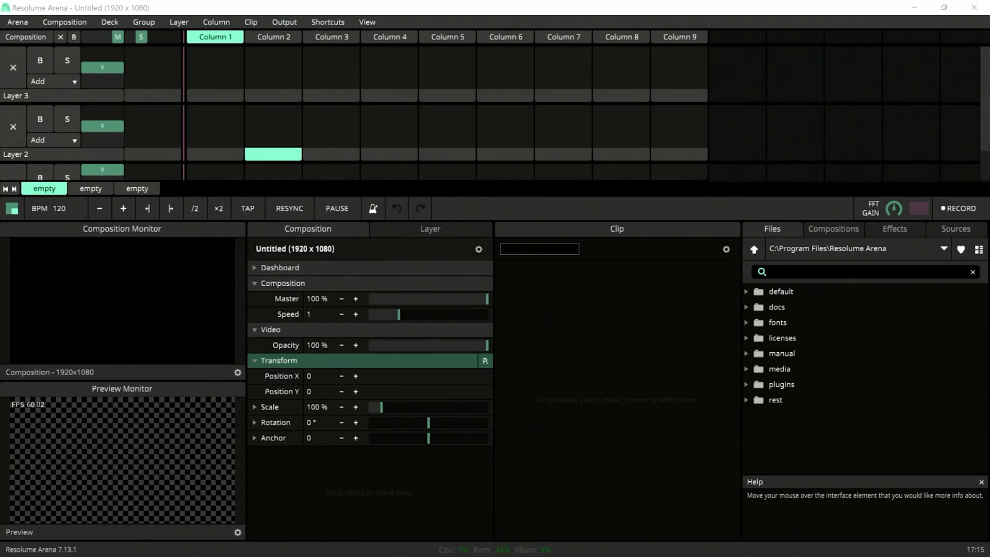
mouse_move(687, 402)
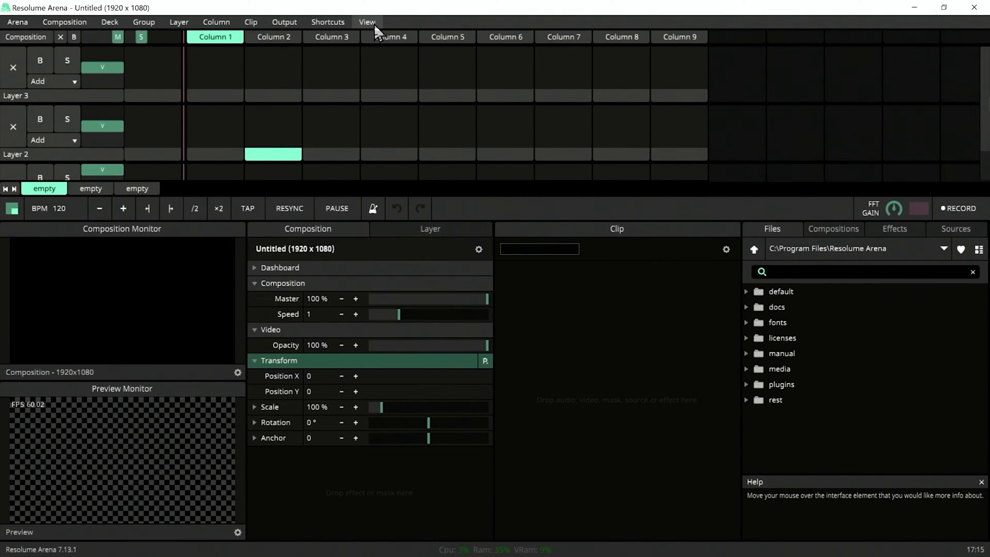
- Bring up the View display options to rearrange the Files panel beside the Clip panel
click(367, 22)
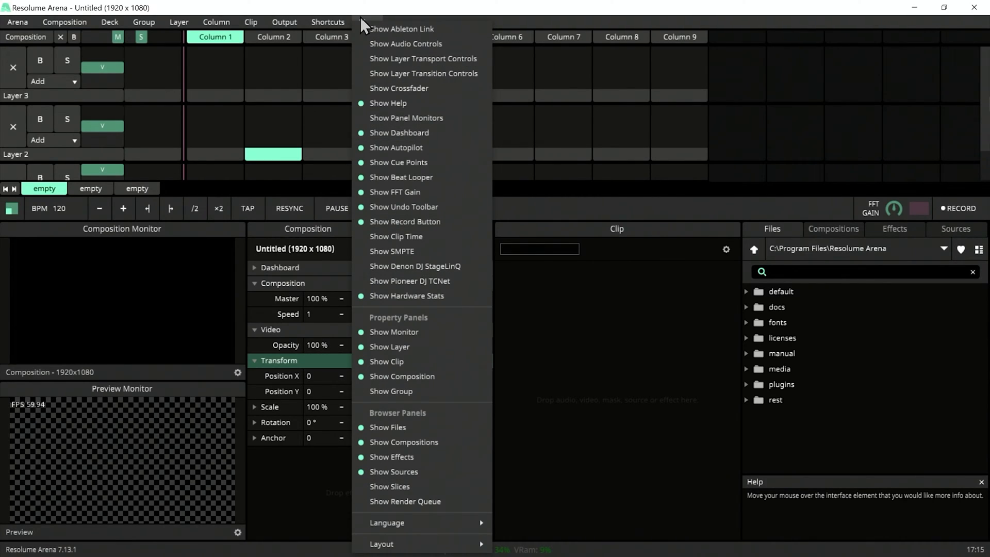
mouse_move(377, 69)
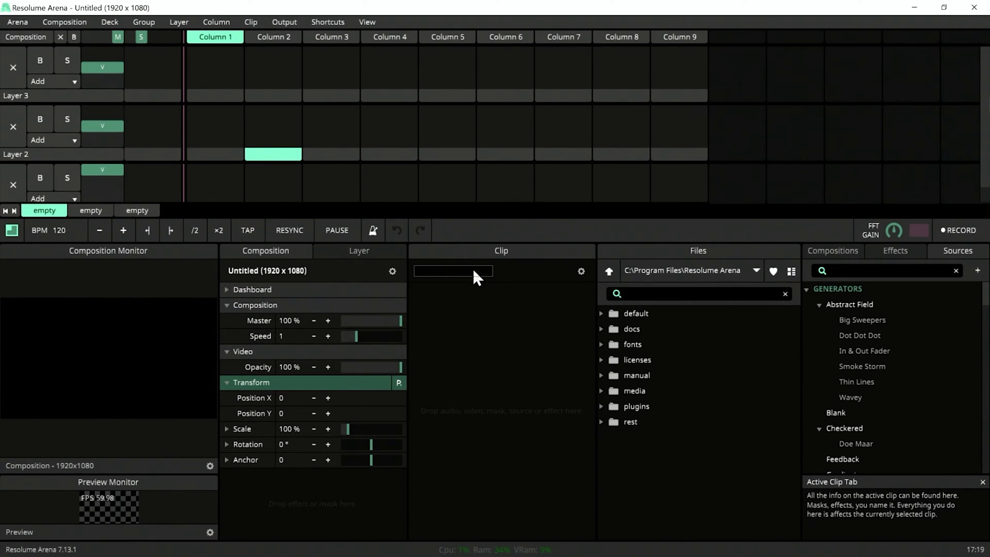
- Save the current panel arrangement as a layout preset named 'new 01'
click(368, 22)
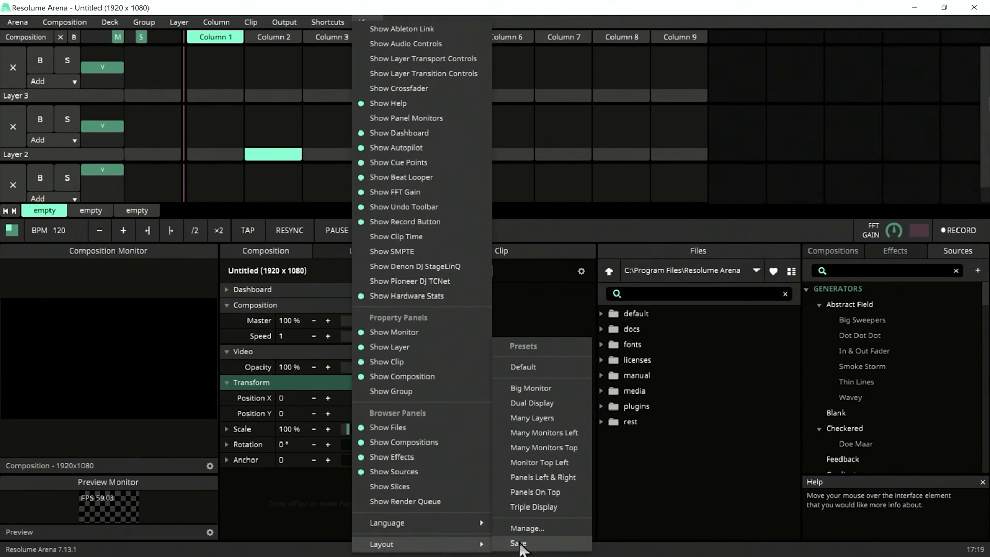
click(527, 528)
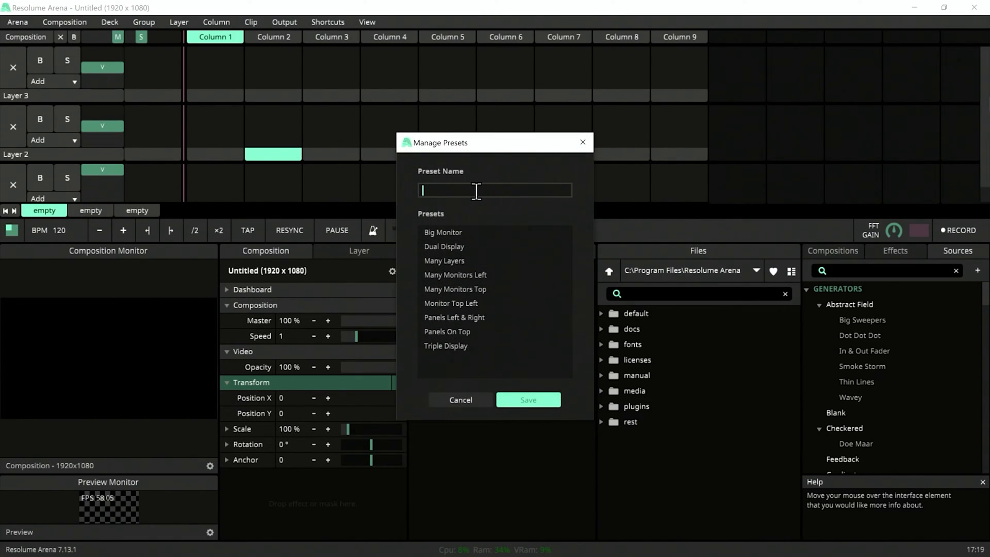
text(new)
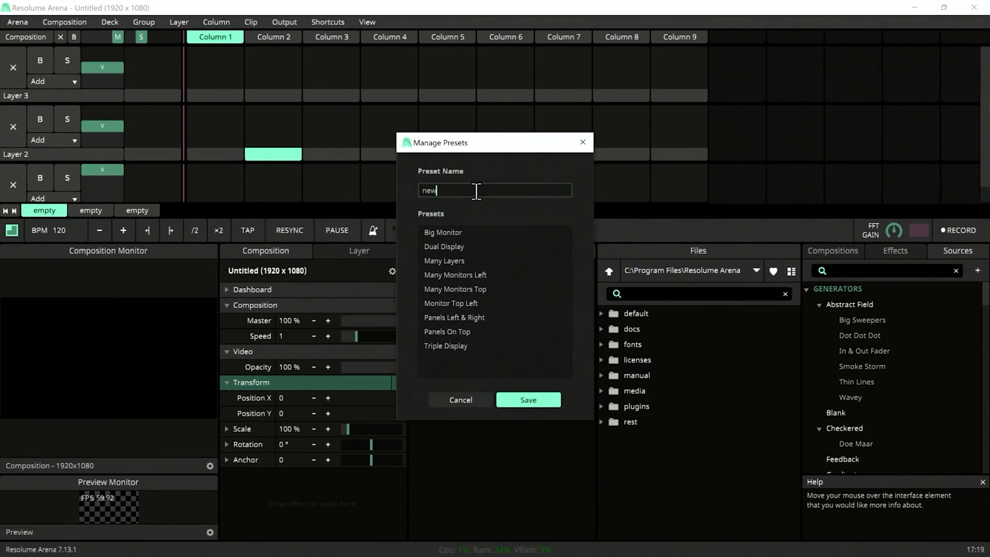
click(460, 400)
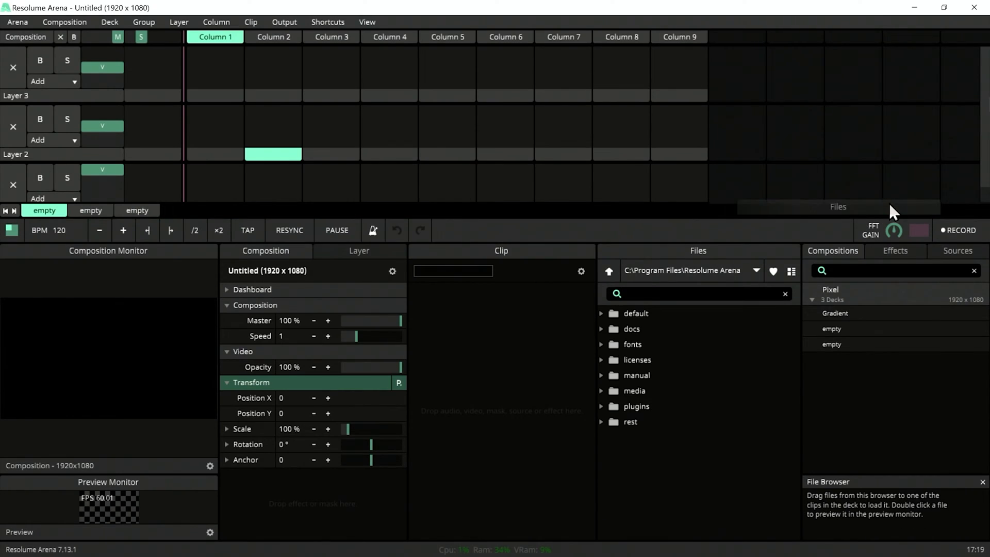
- Switch the workspace to the 'new 01' layout preset
click(368, 21)
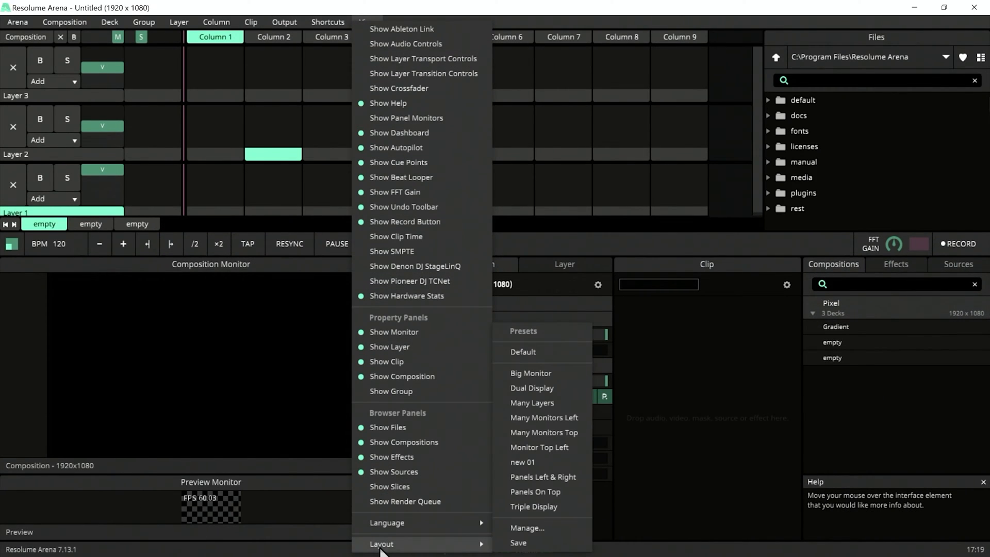
mouse_move(542, 462)
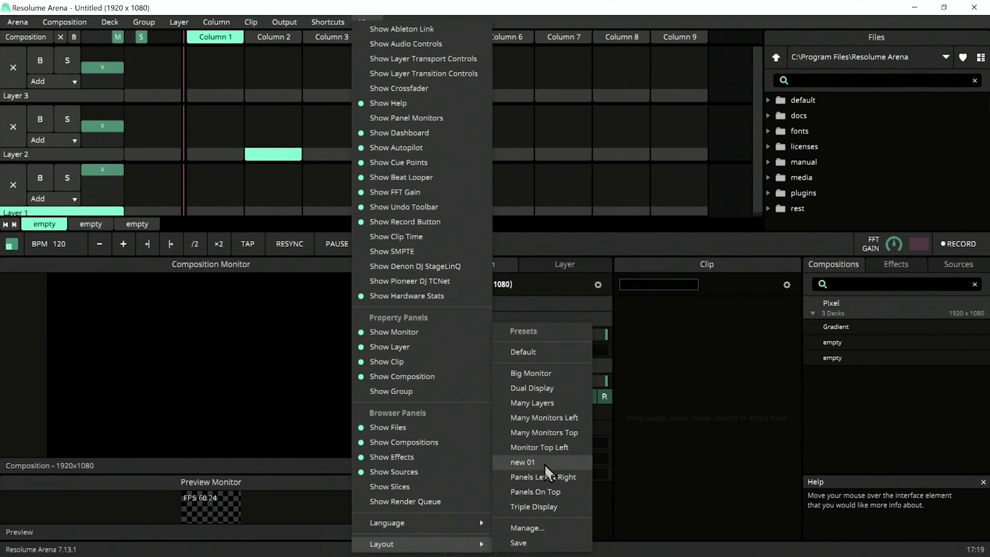
click(522, 462)
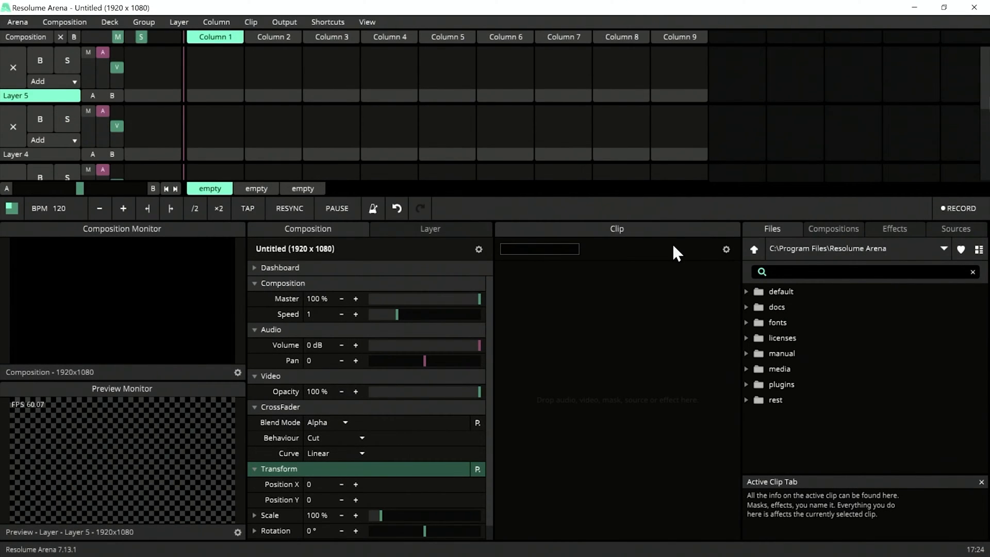
mouse_move(559, 217)
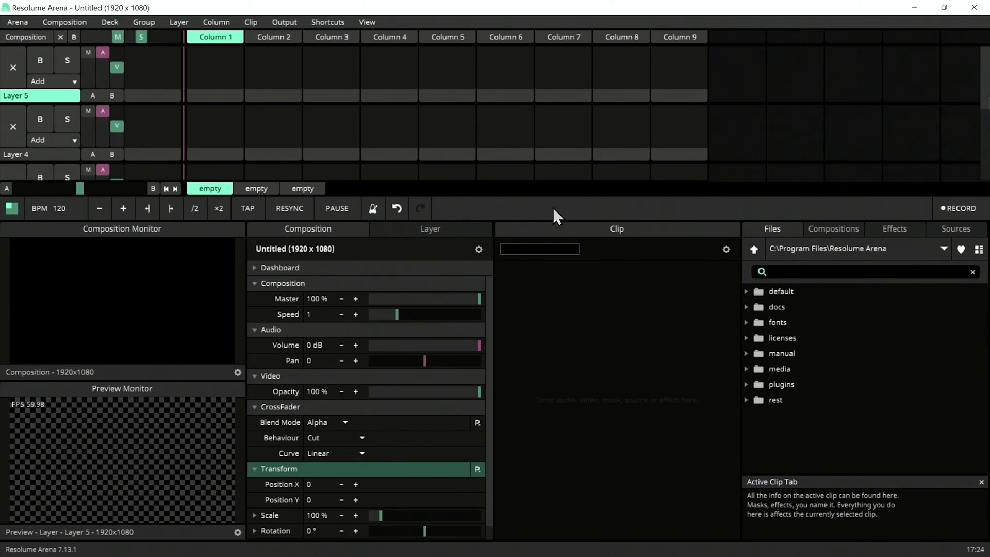
- Hide the audio controls and start naming a new layout preset 'Stu...' in Manage Presets
click(367, 21)
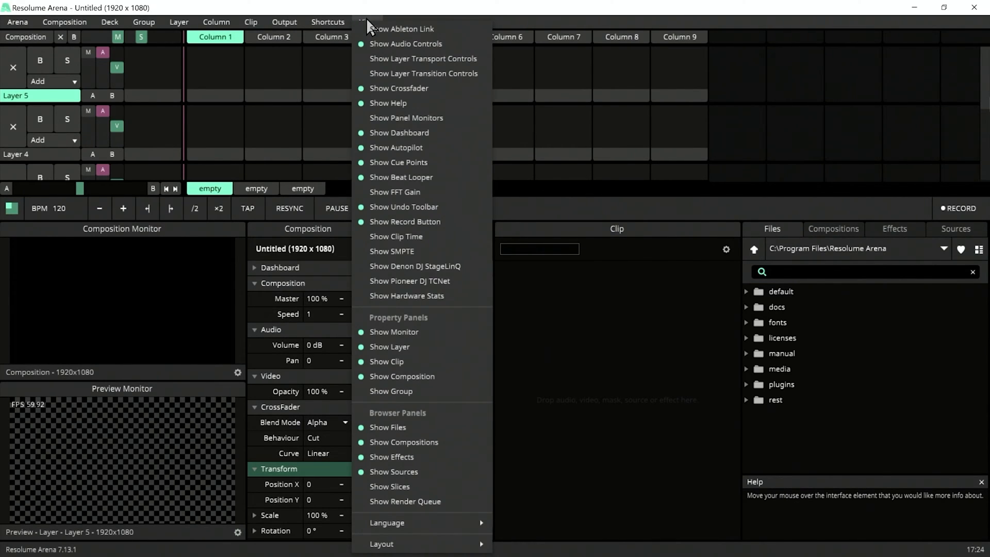
mouse_move(395, 148)
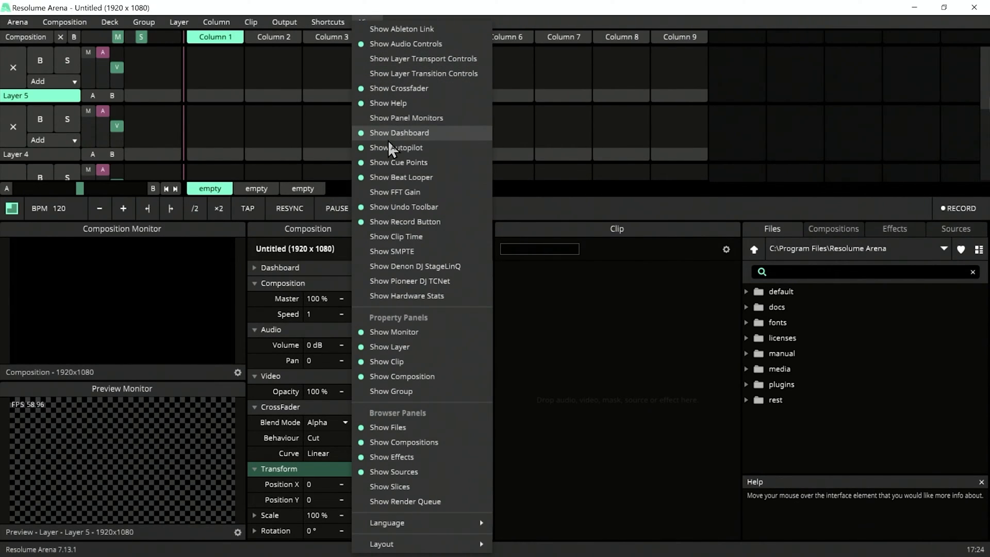
mouse_move(409, 43)
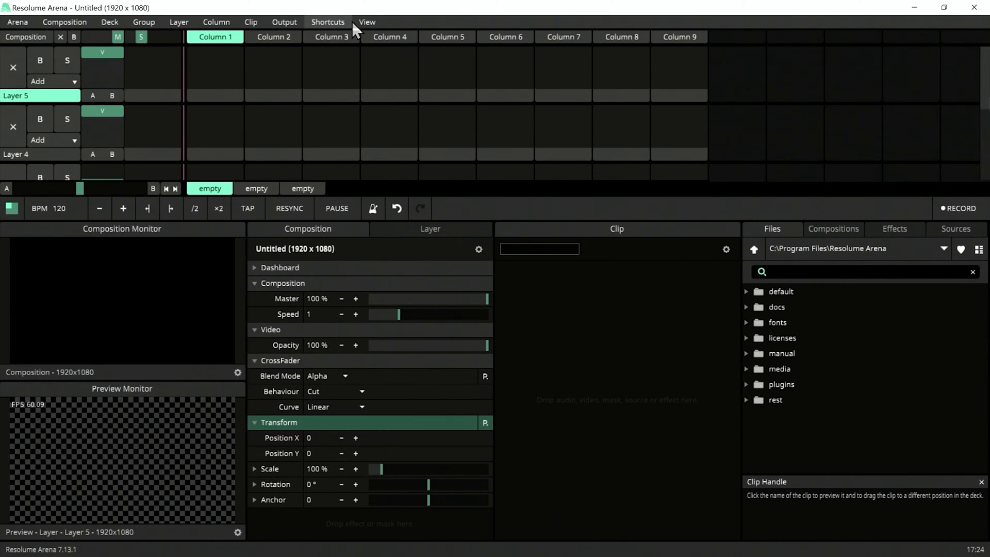
click(366, 21)
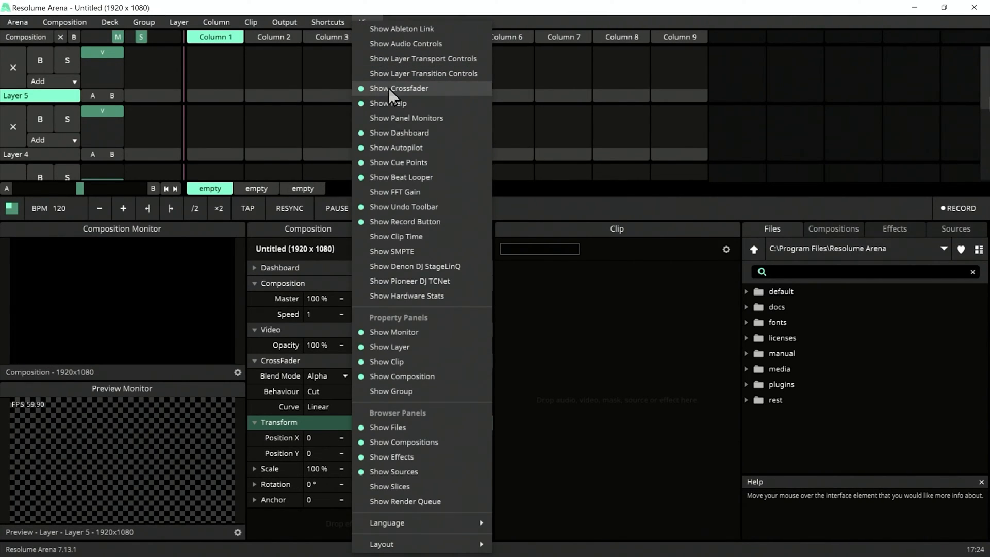
mouse_move(321, 141)
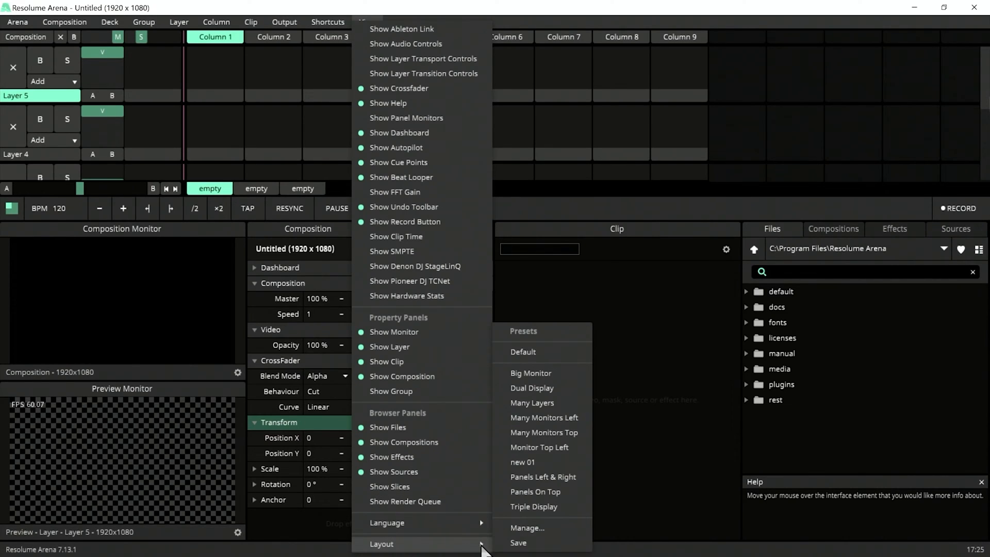
click(527, 527)
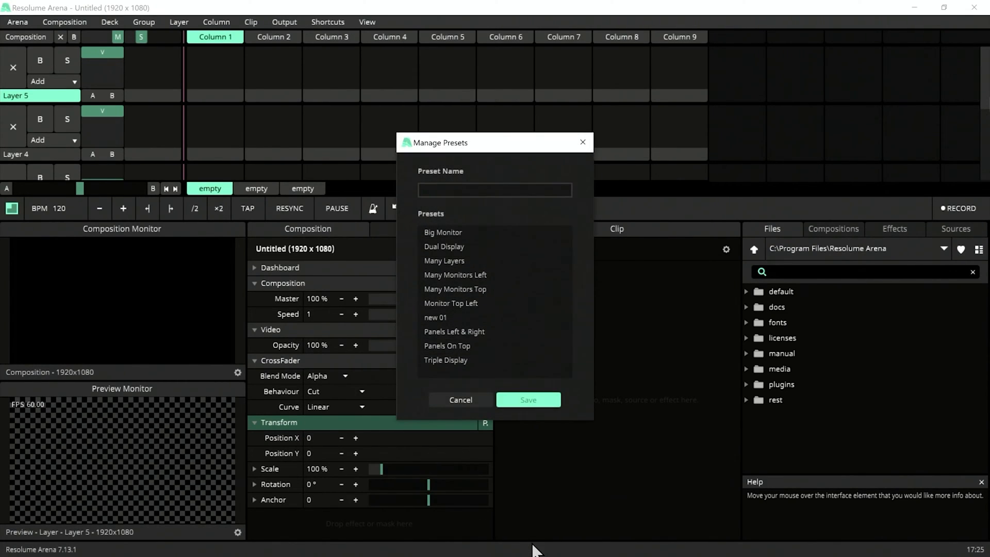
text(Stu)
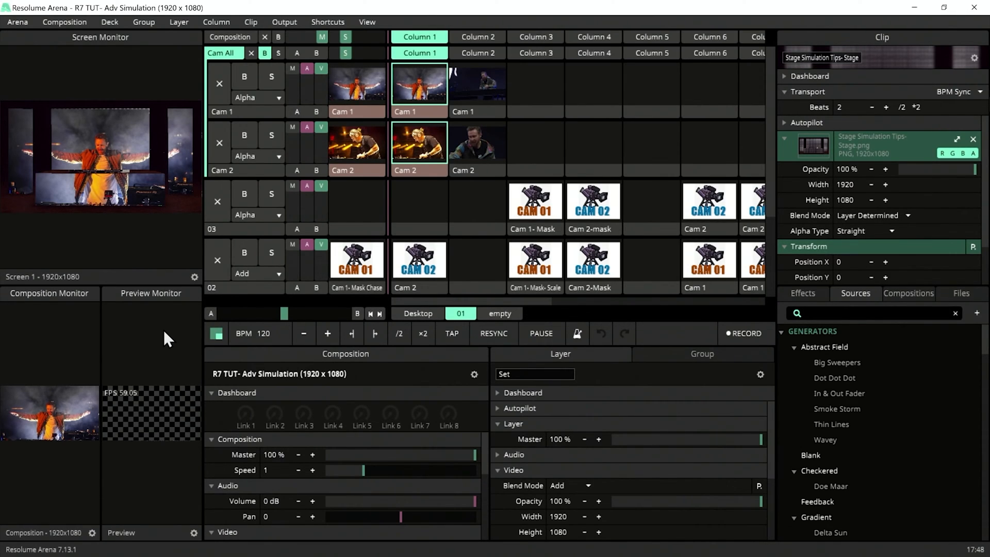
mouse_move(252, 330)
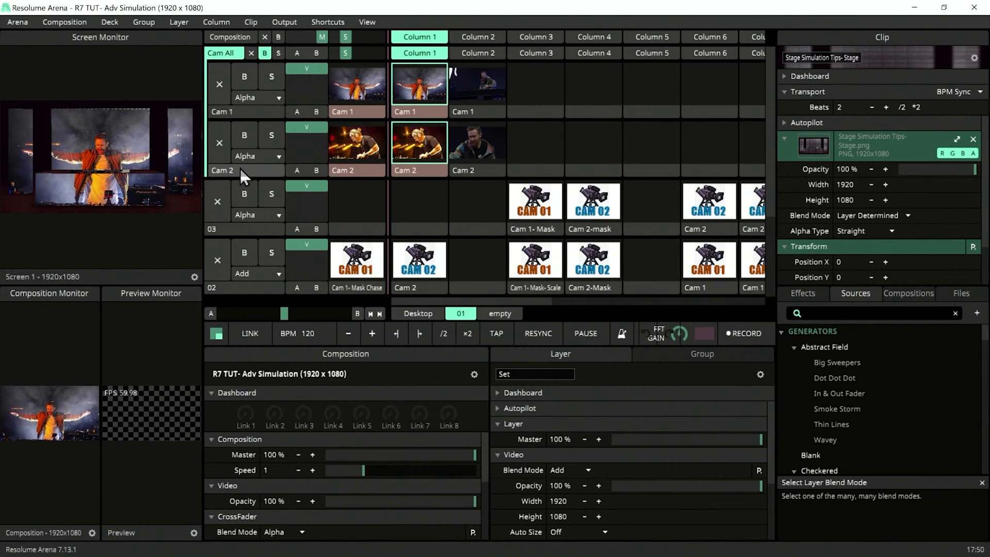
mouse_move(244, 193)
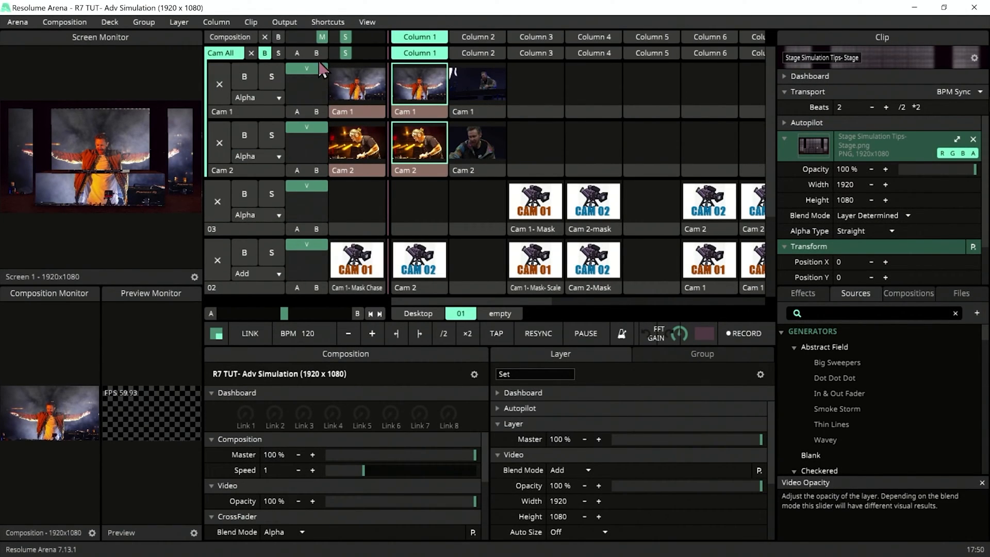
- Save the current arrangement into the StudioWork layout preset
click(368, 21)
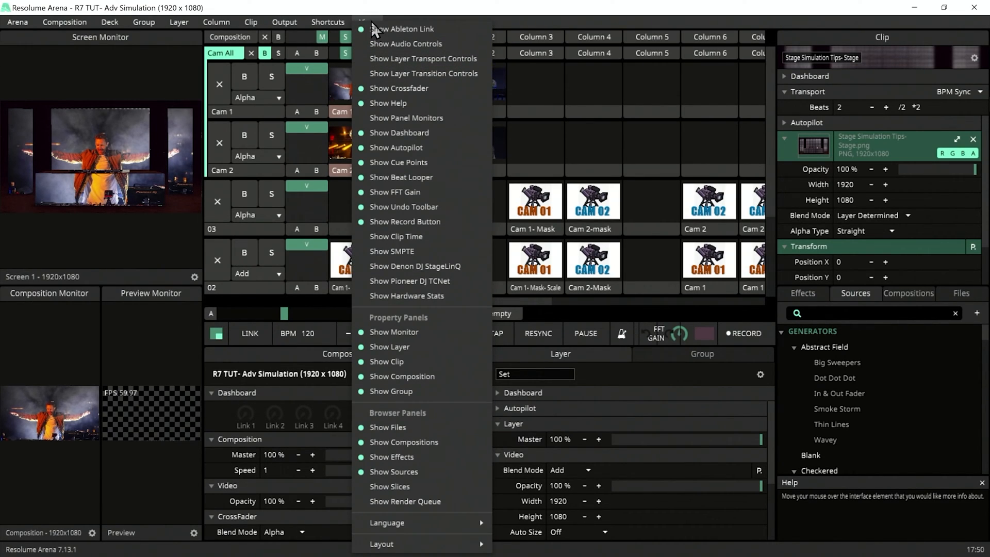
mouse_move(404, 58)
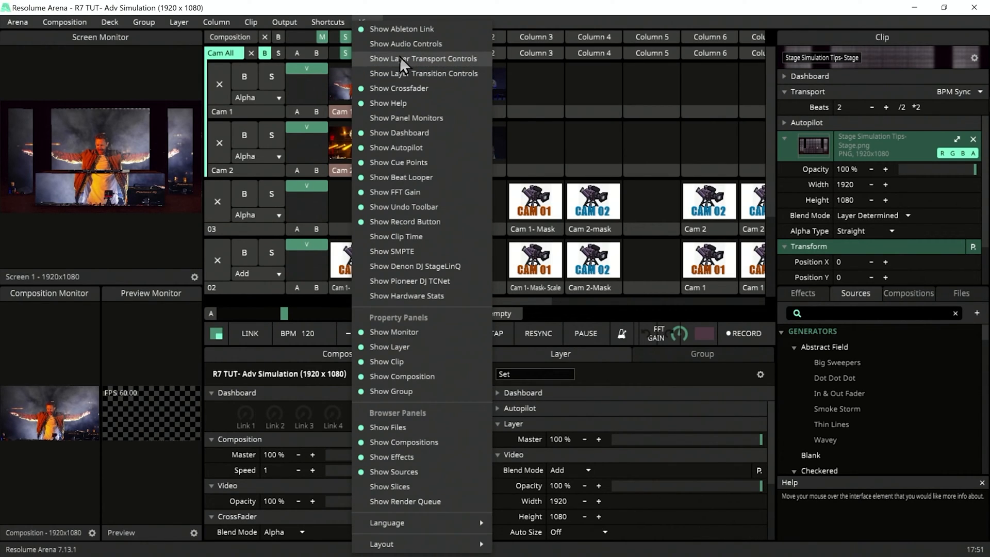
mouse_move(411, 60)
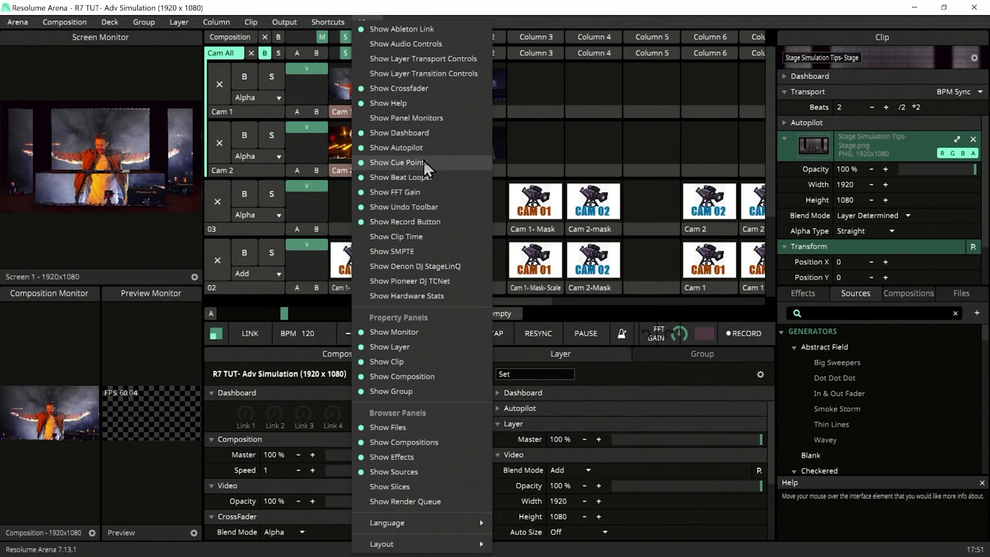
mouse_move(427, 197)
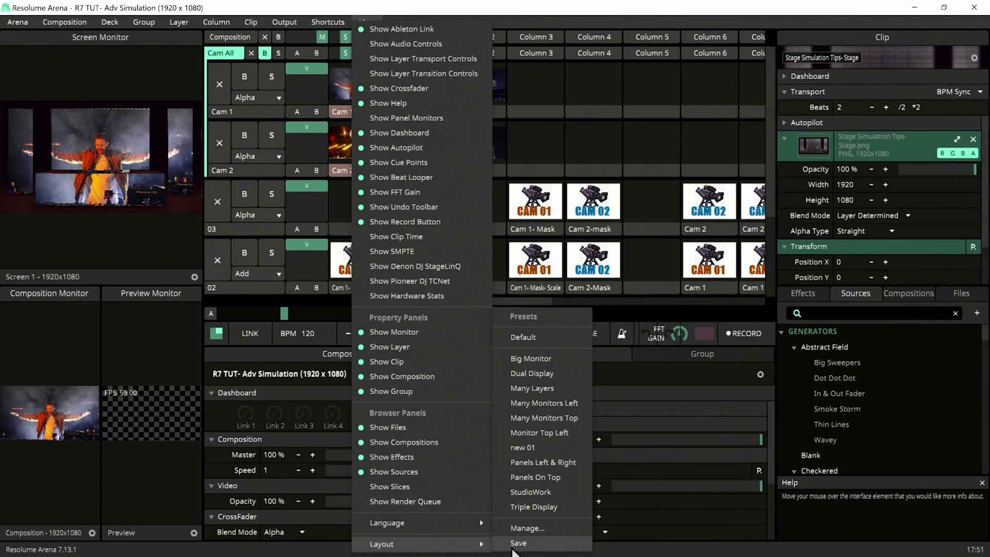
click(527, 528)
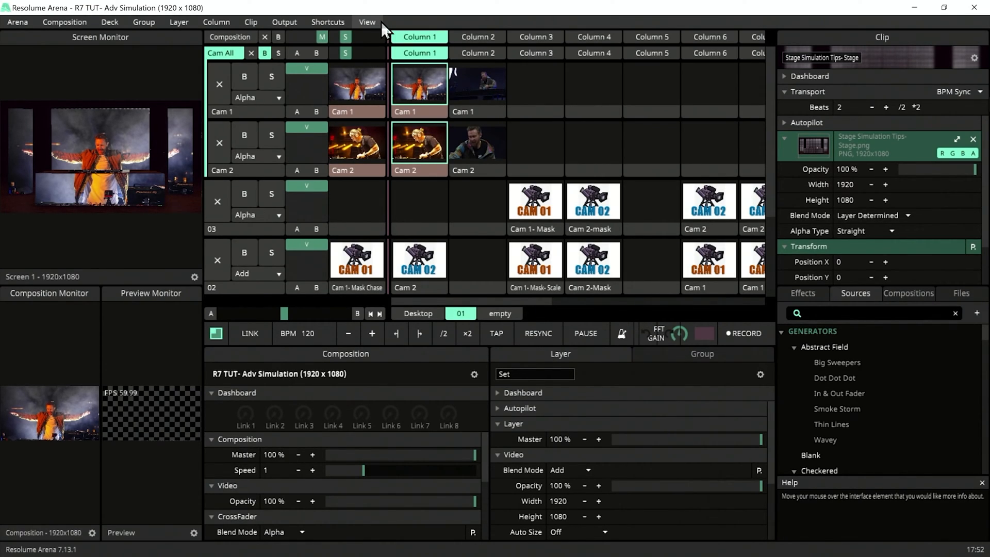
mouse_move(360, 92)
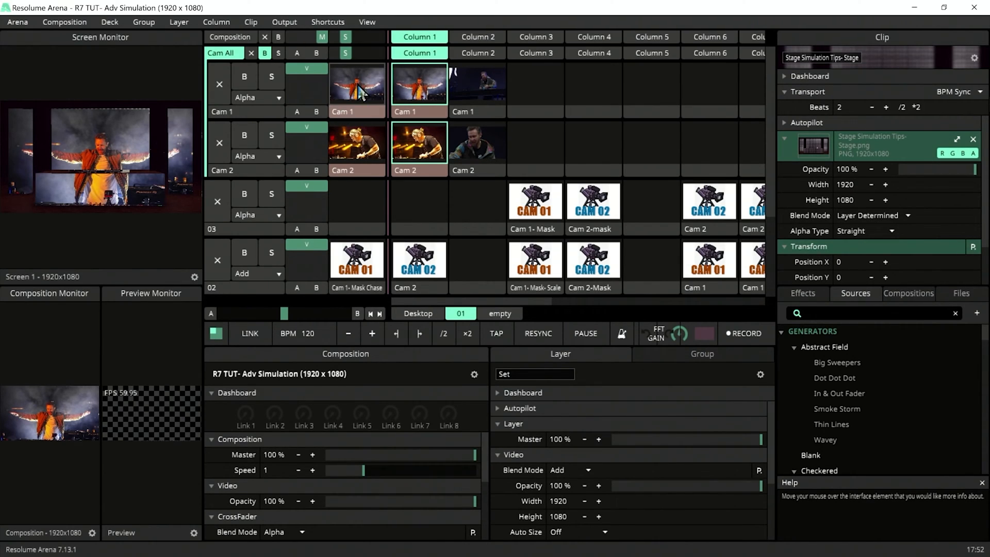
- Hide the Files and Compositions browser tabs, leaving Effects and Sources
click(368, 21)
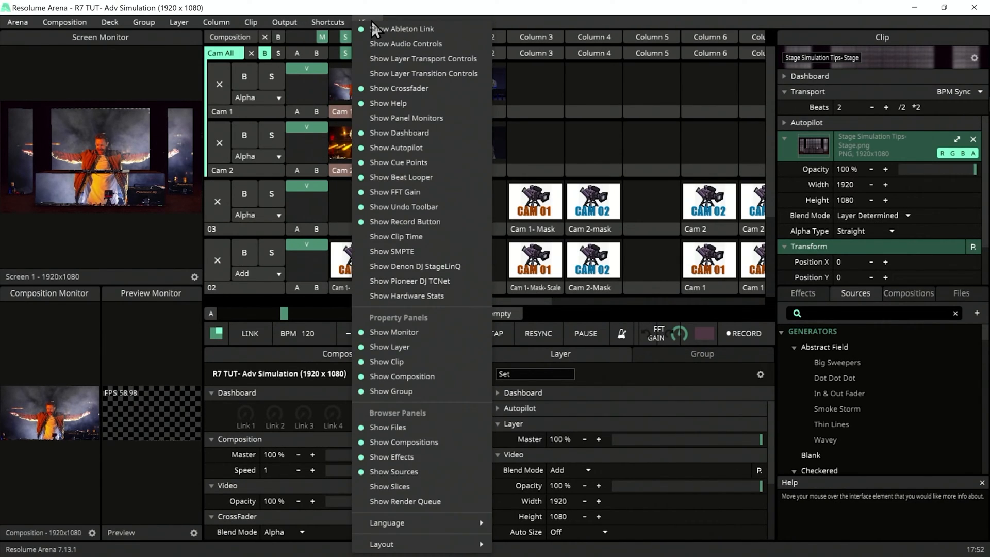
mouse_move(377, 52)
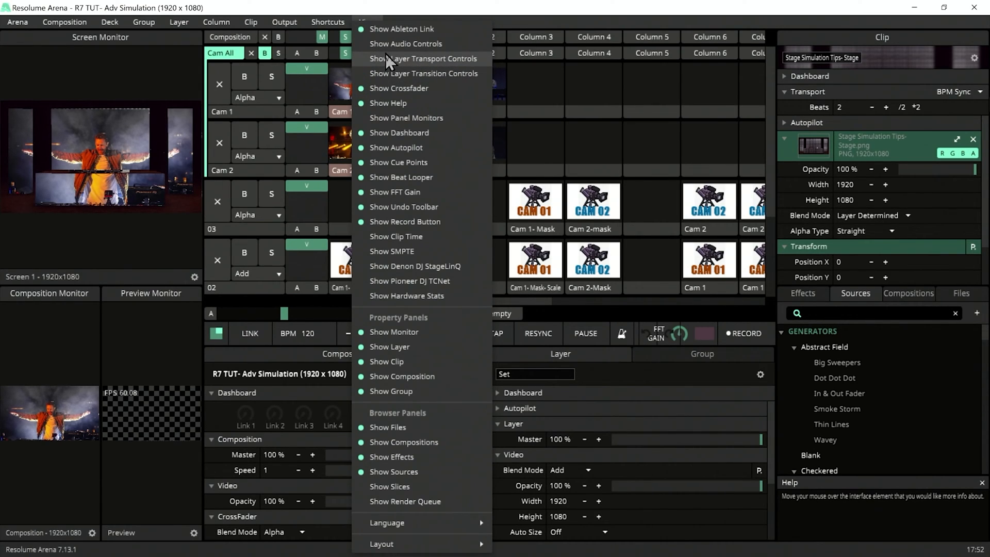
mouse_move(407, 43)
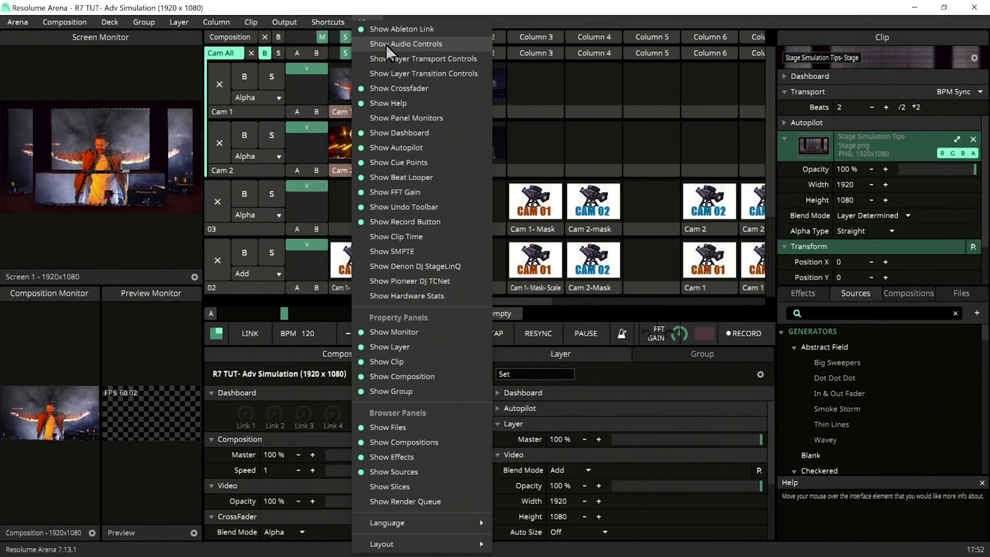
mouse_move(396, 107)
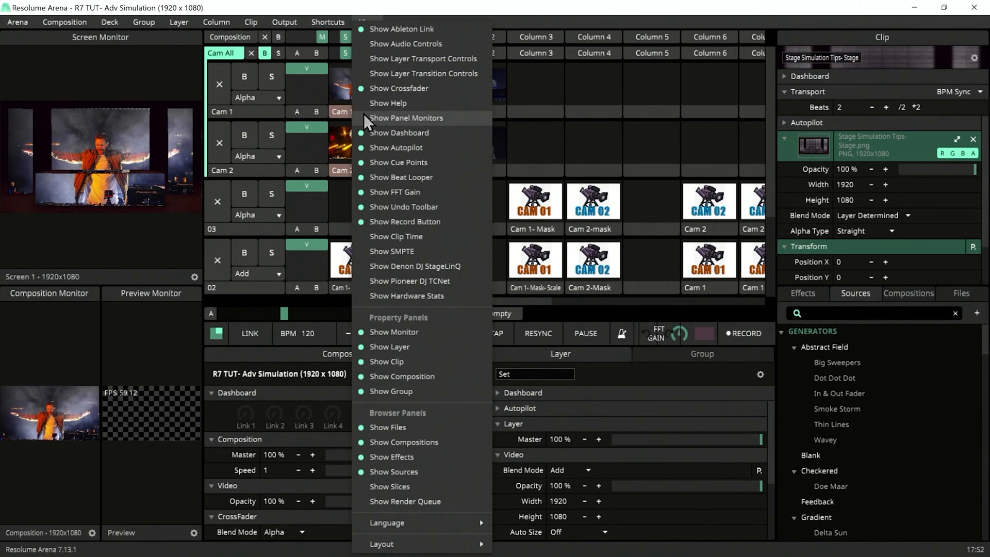
mouse_move(402, 435)
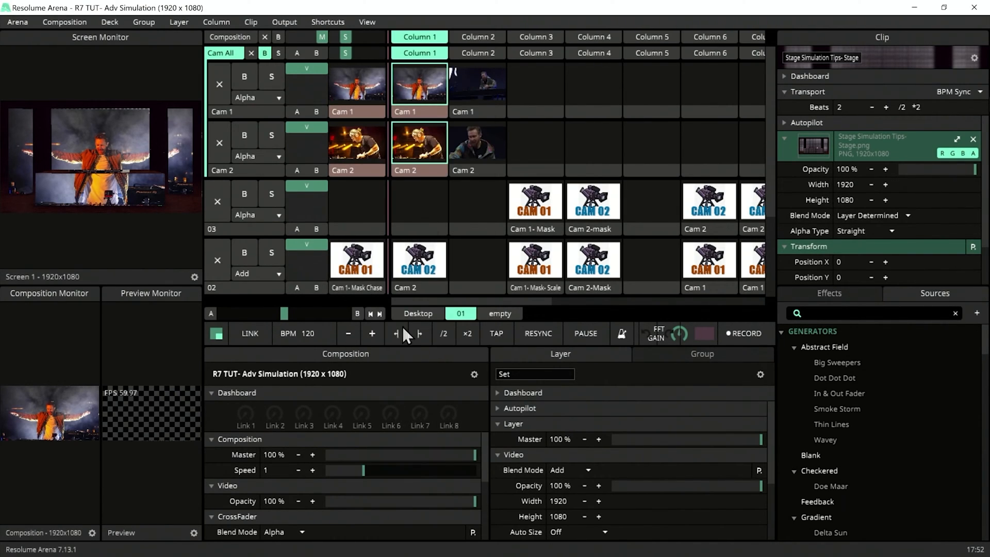
click(367, 22)
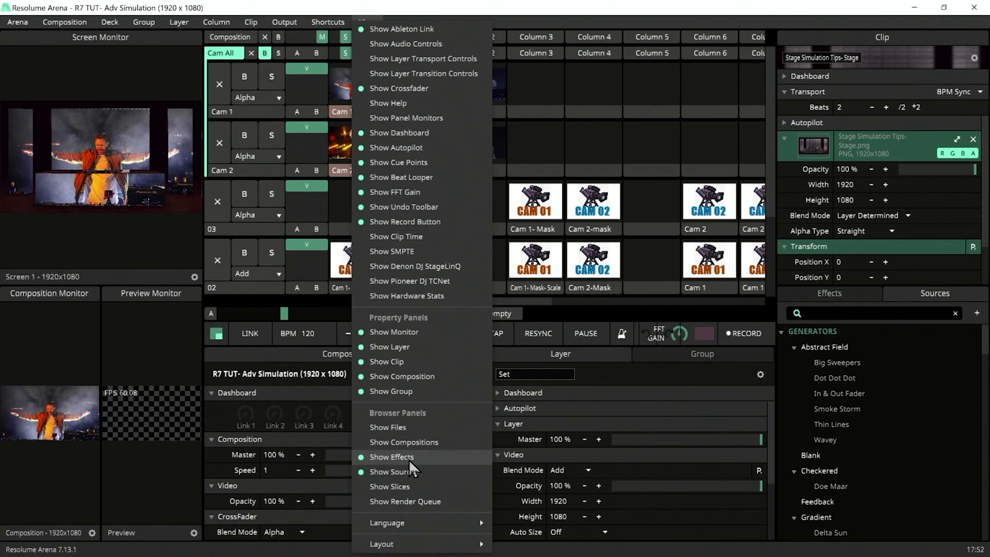
mouse_move(418, 491)
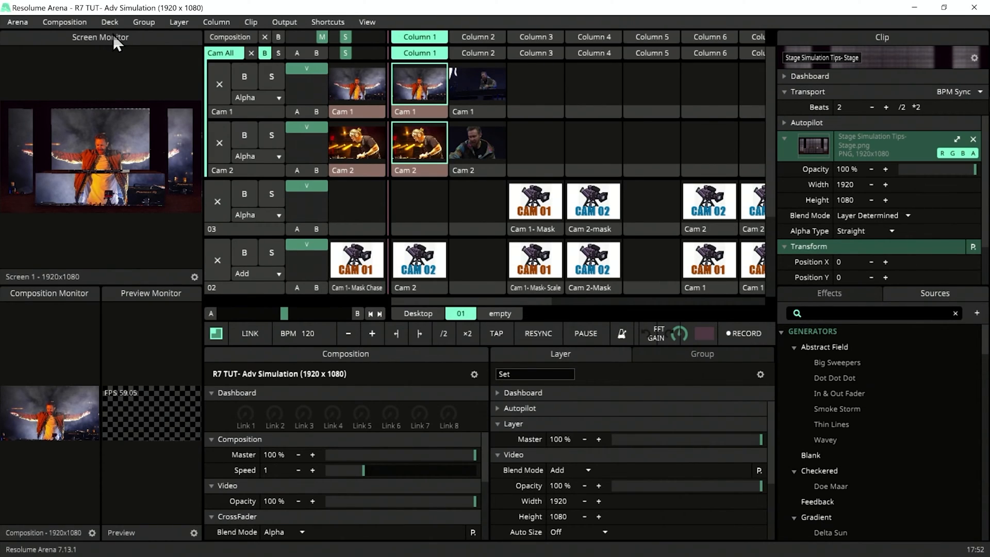
mouse_move(110, 47)
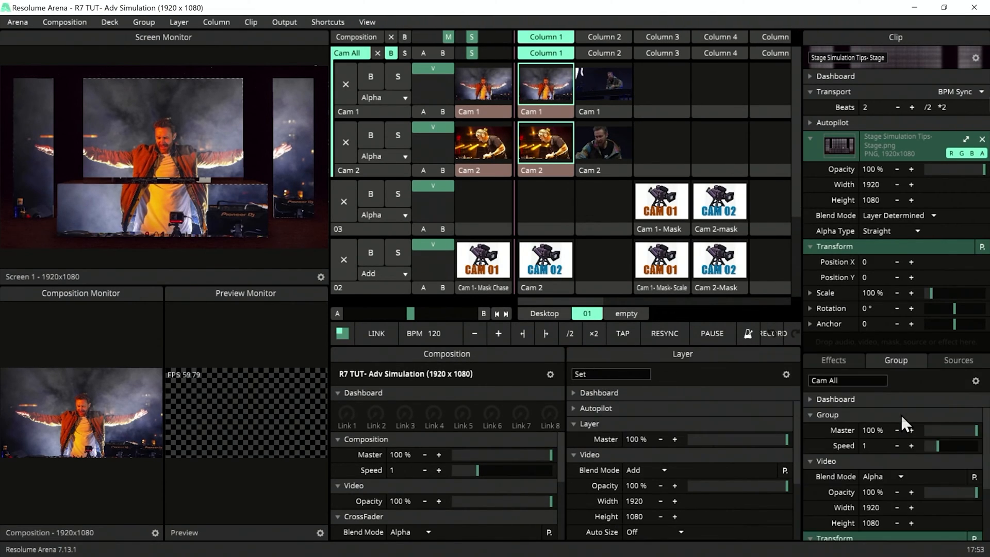
- Save the arrangement as a layout preset named 'Live', then load the Studio layout
click(367, 22)
text(L)
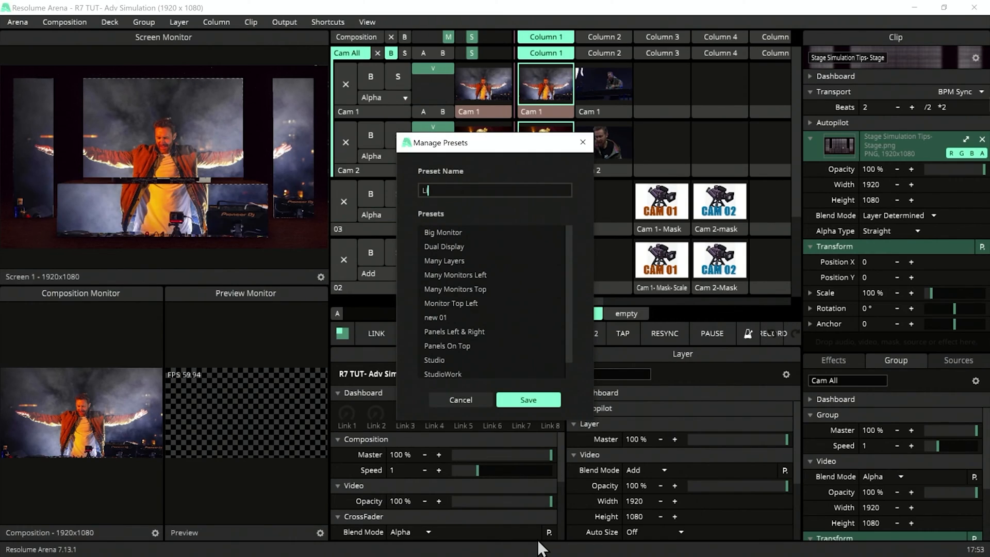
click(460, 400)
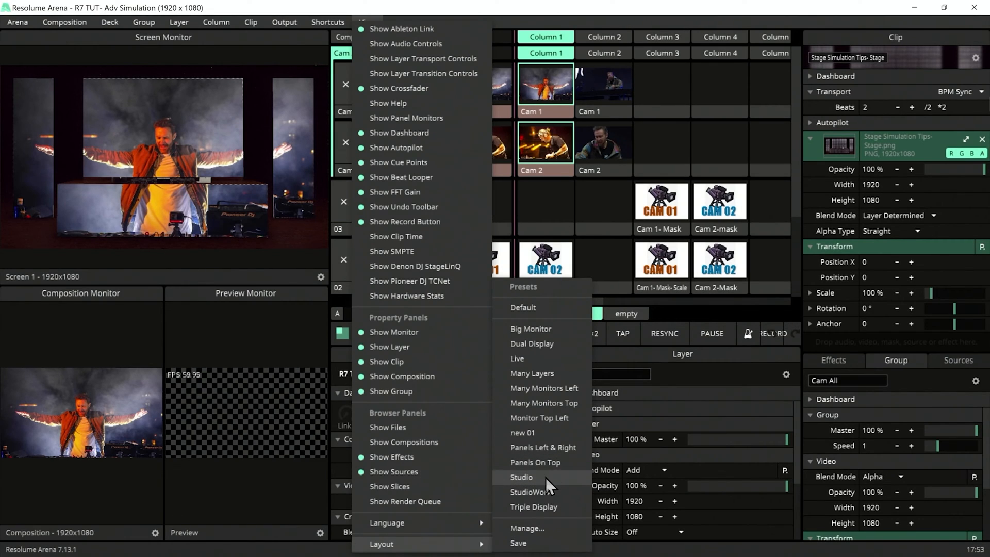
click(522, 476)
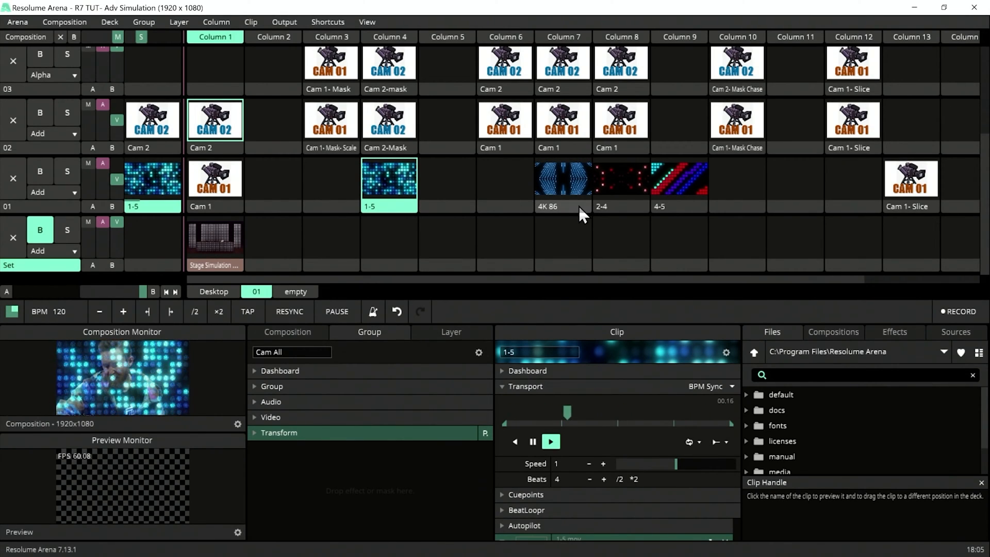
- Colour-tag the selected camera clips and give layer 03 its own colour
click(678, 206)
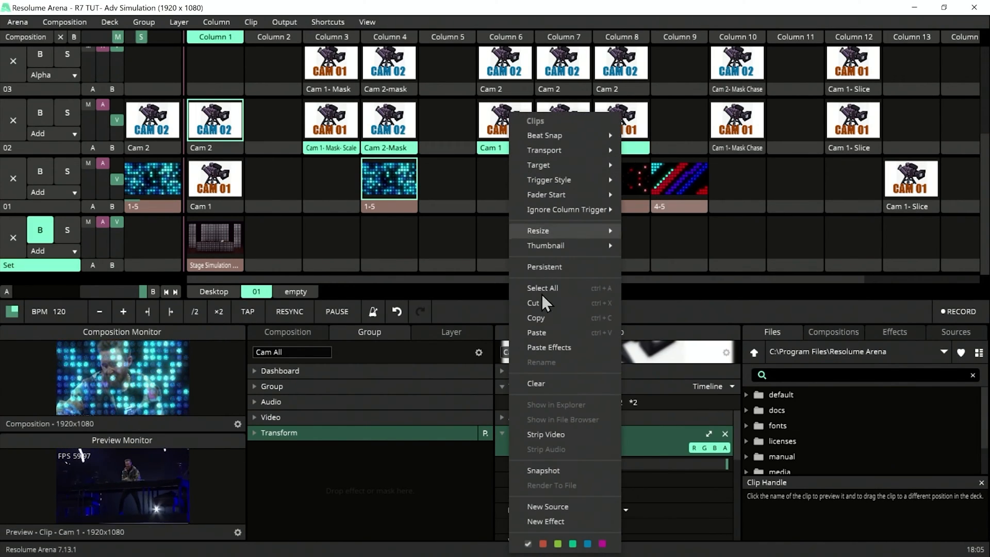
mouse_move(446, 234)
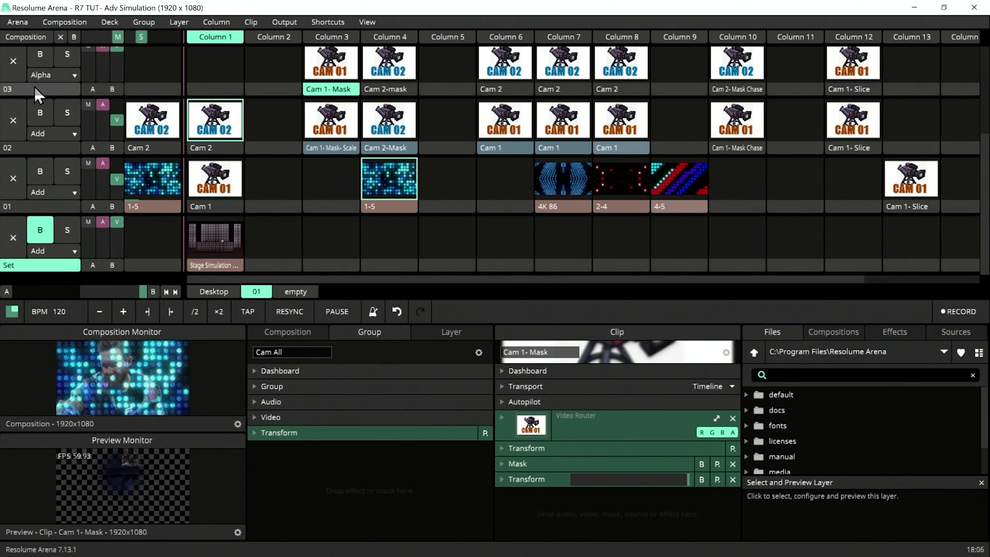
right_click(8, 89)
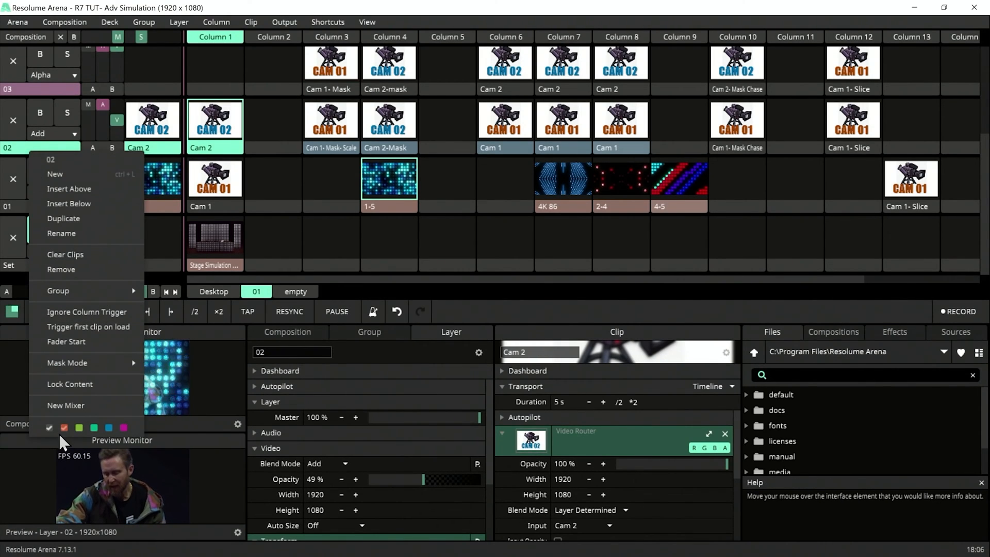
mouse_move(58, 291)
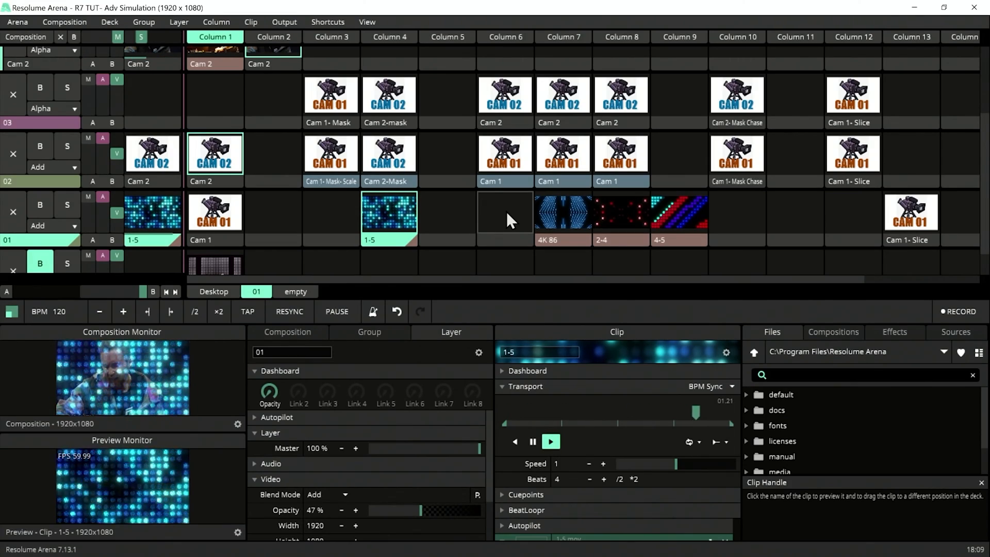
mouse_move(508, 226)
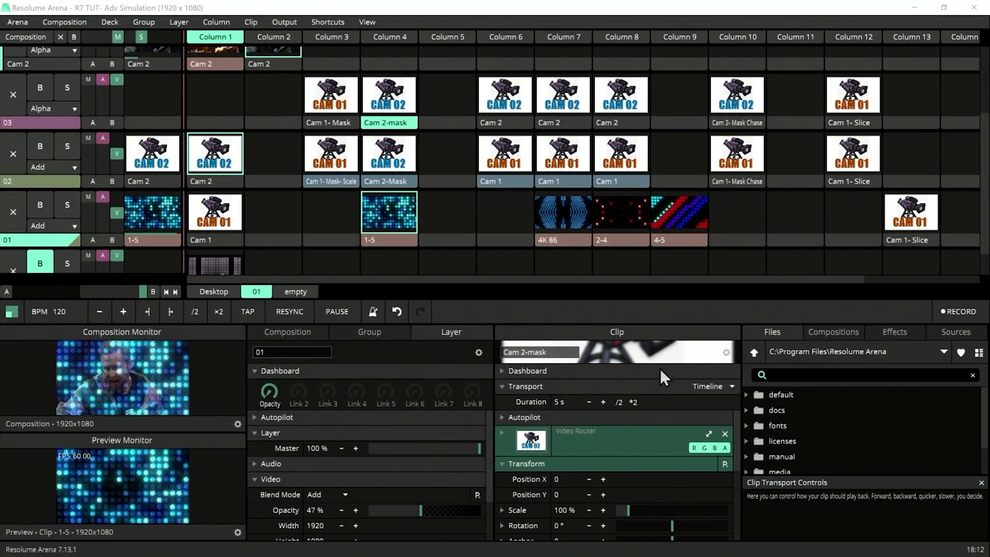
mouse_move(622, 297)
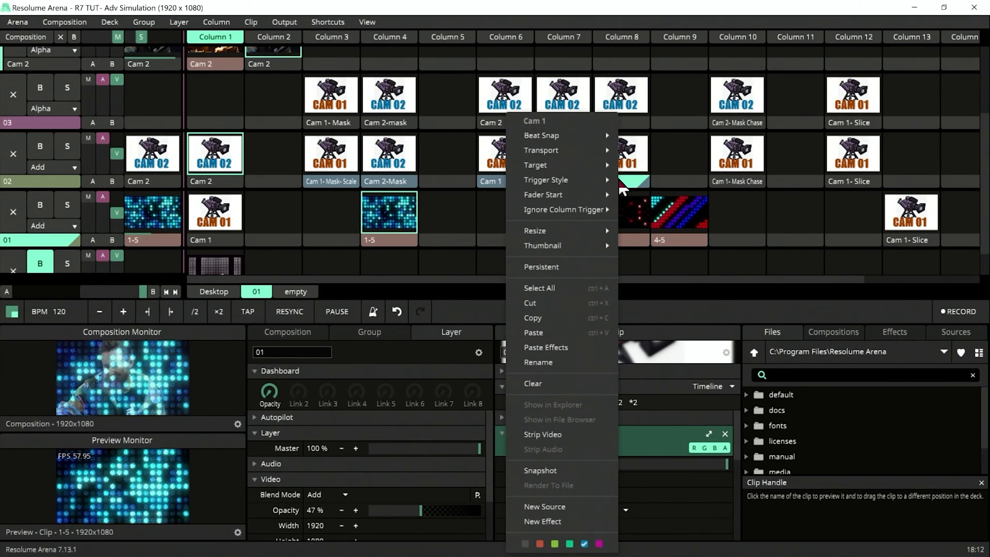
mouse_move(542, 246)
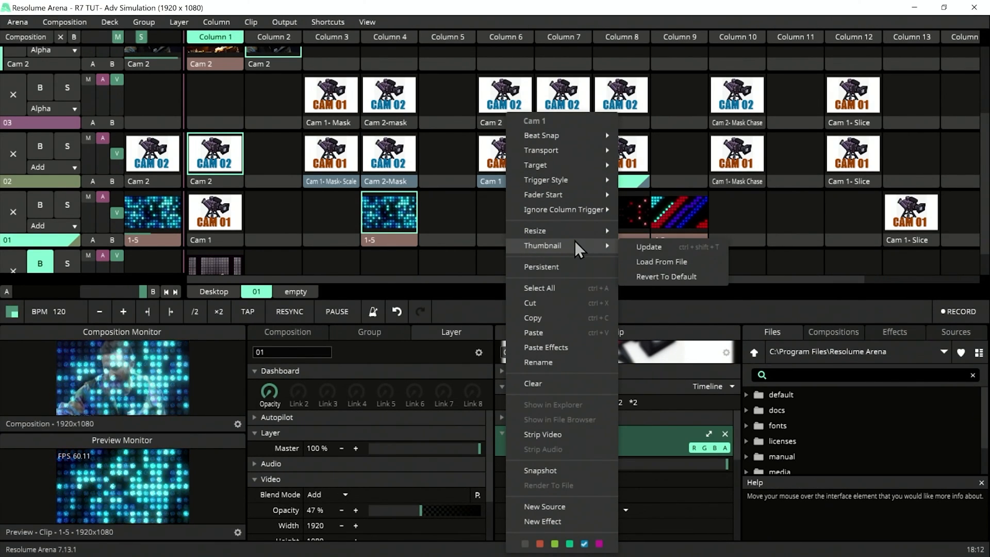
mouse_move(661, 261)
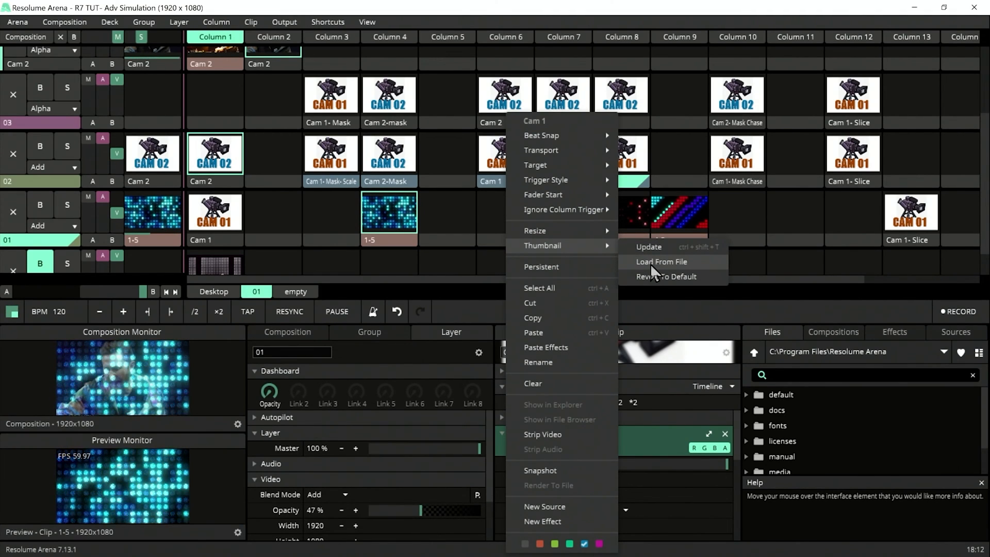
- Load a thumbnail image from file for the Cam 1 clip, then bring up clip 1-5's options
click(660, 261)
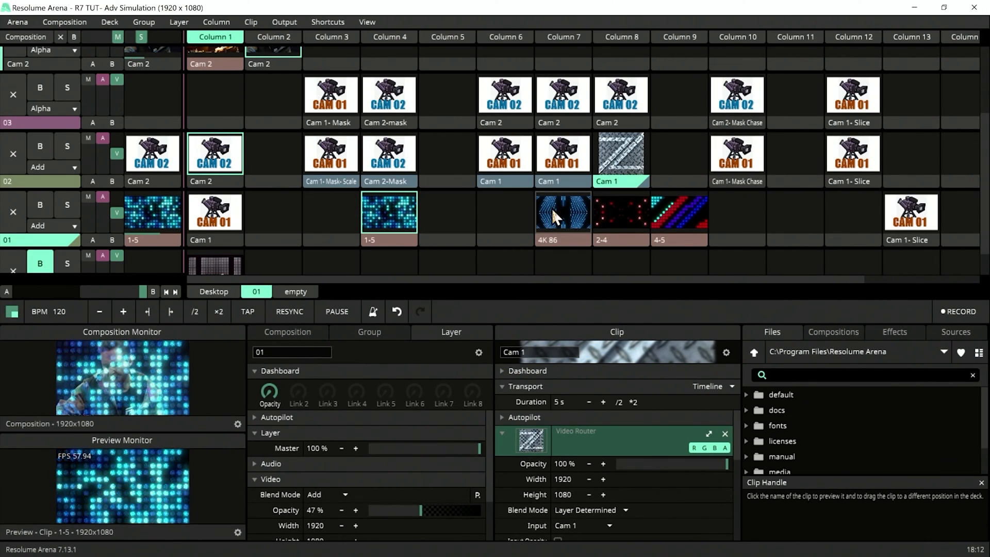
click(561, 212)
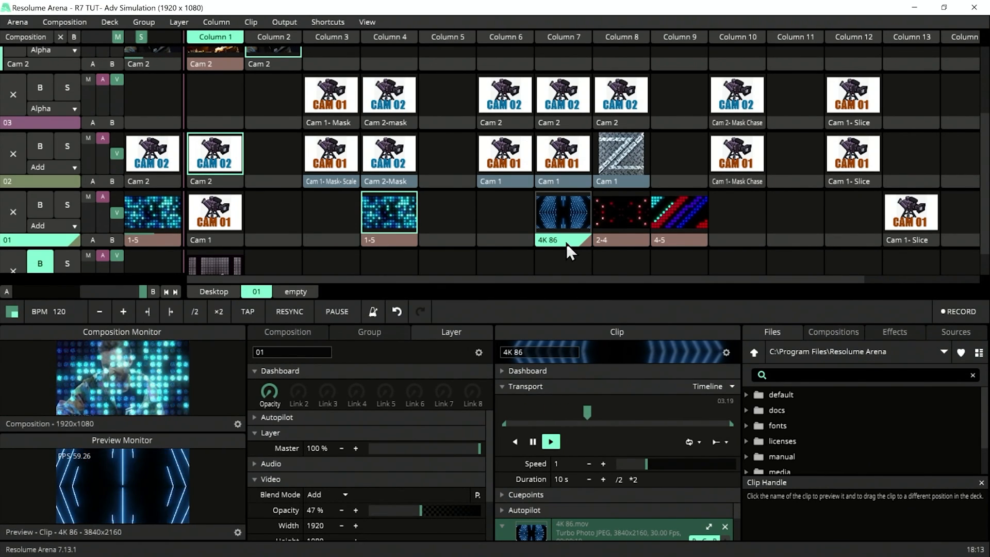
click(894, 331)
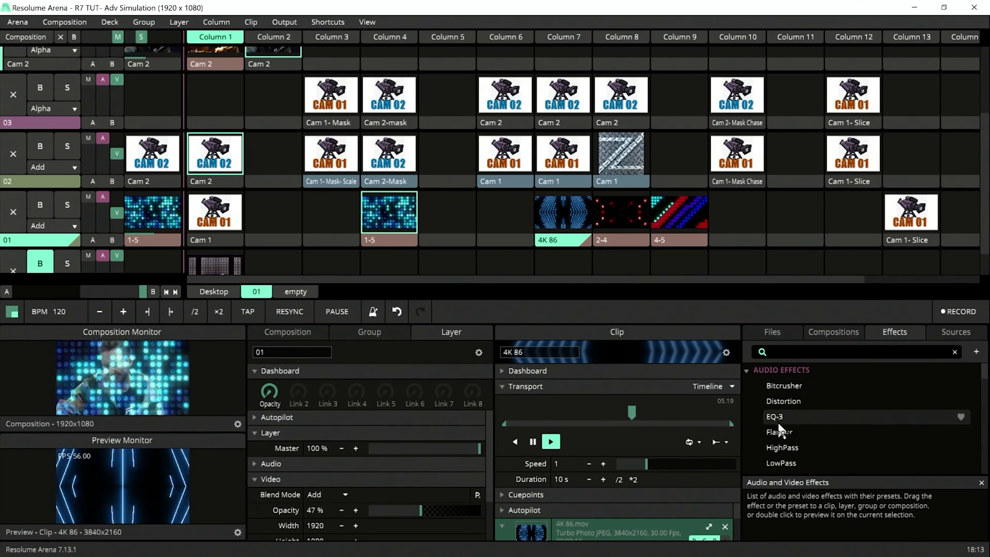
right_click(389, 212)
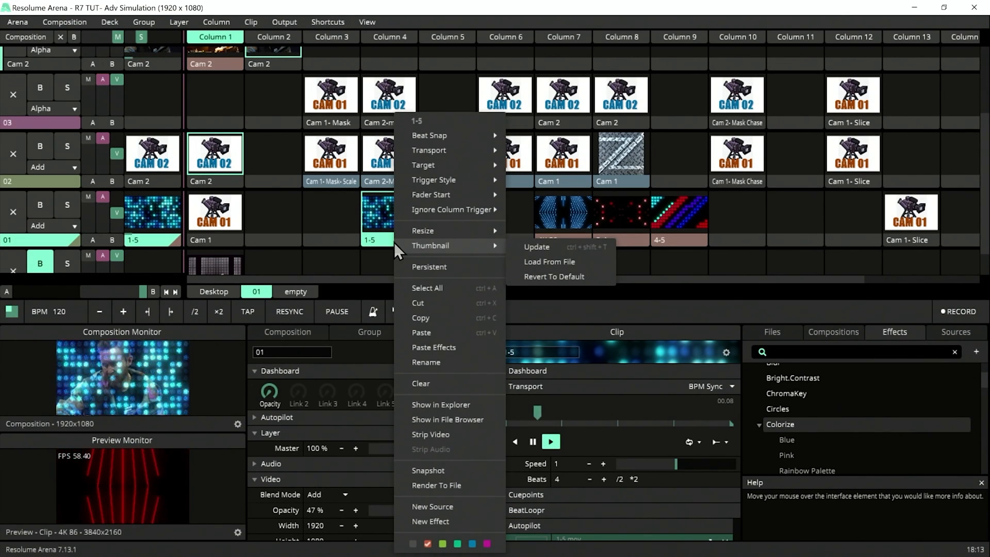